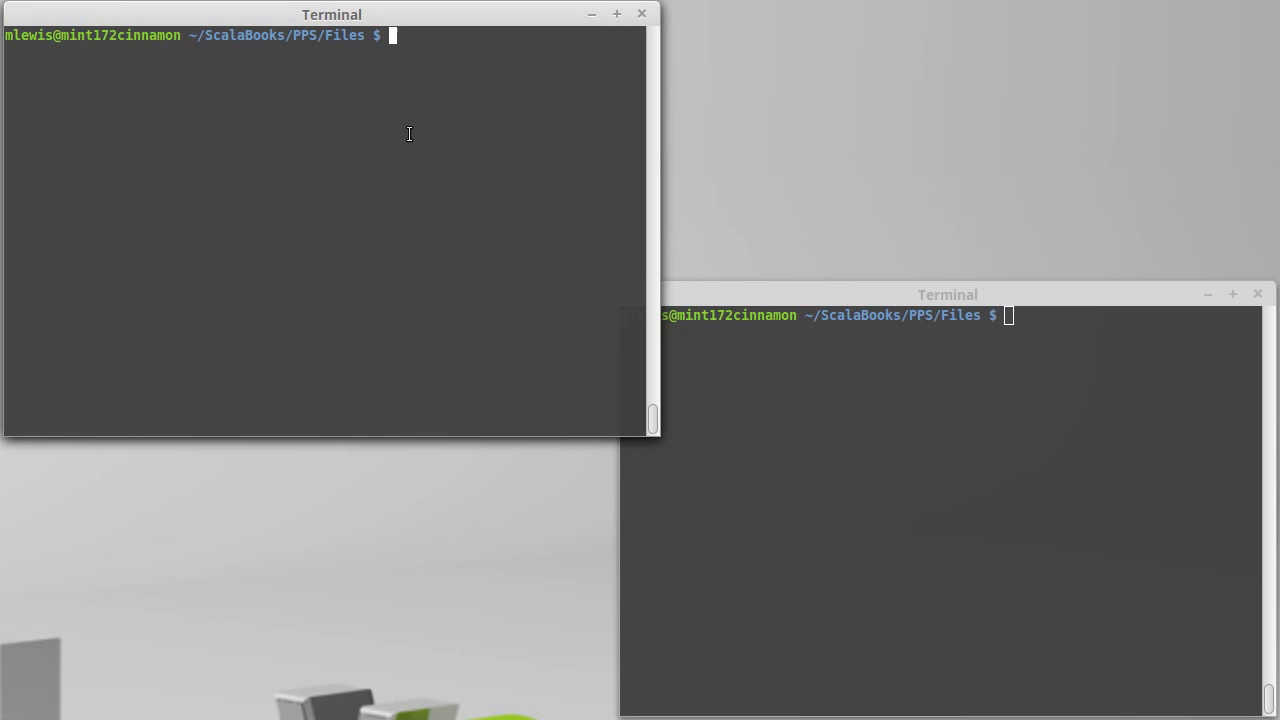
# List the folder with ls -l and start editing readNums.scala in vi.
pyautogui.write('ls -l')
pyautogui.write('vi')
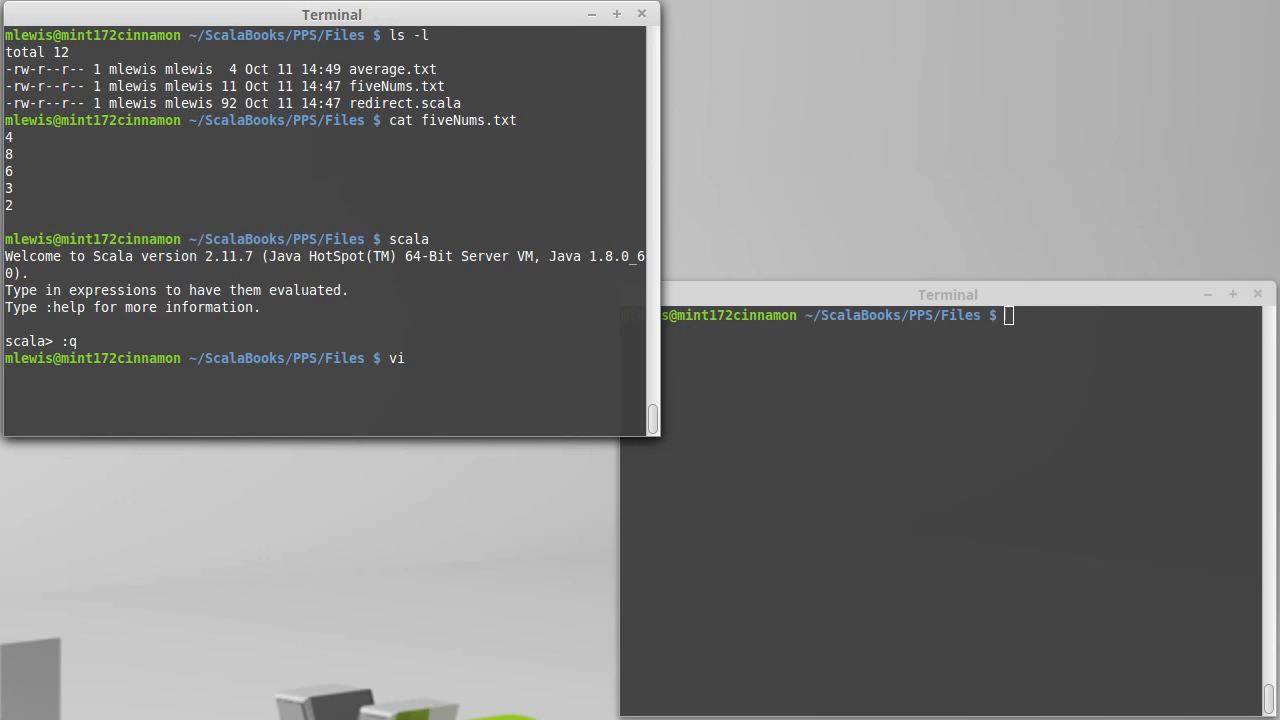
pyautogui.write('readNums.scala')
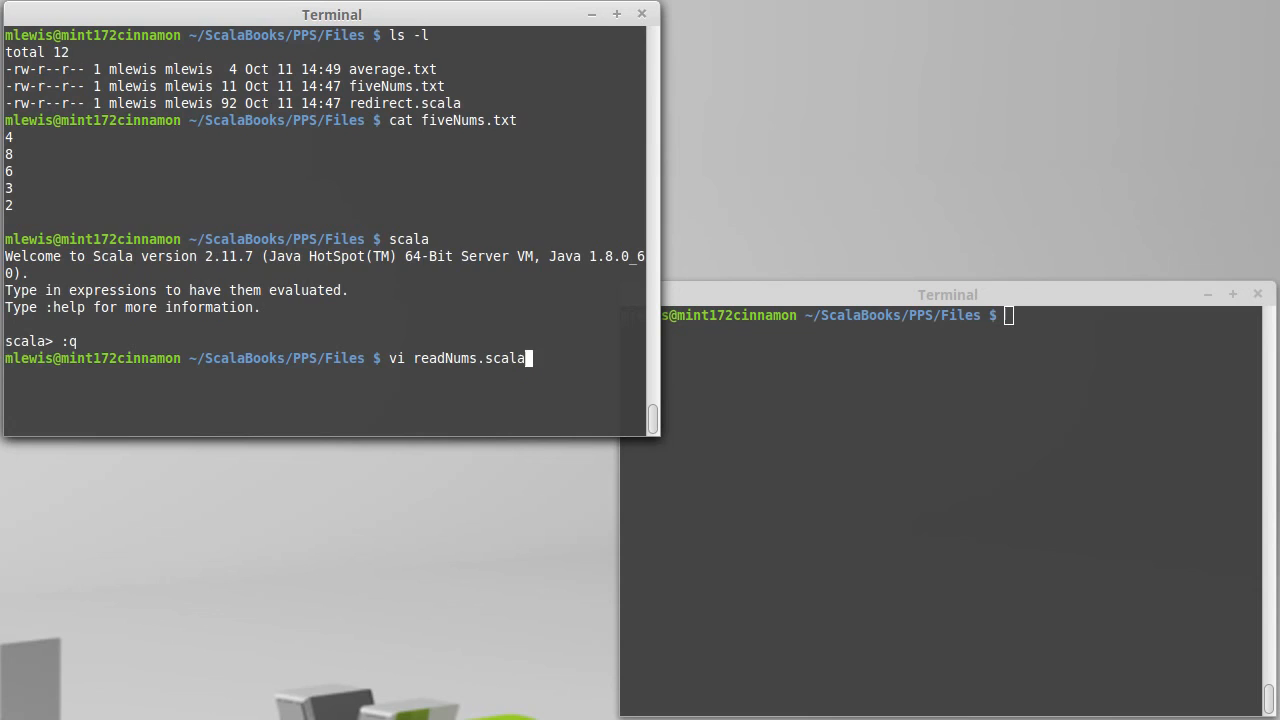
# Write import scala.io.Source and begin val source = Source.fromFile.
pyautogui.write('import scala')
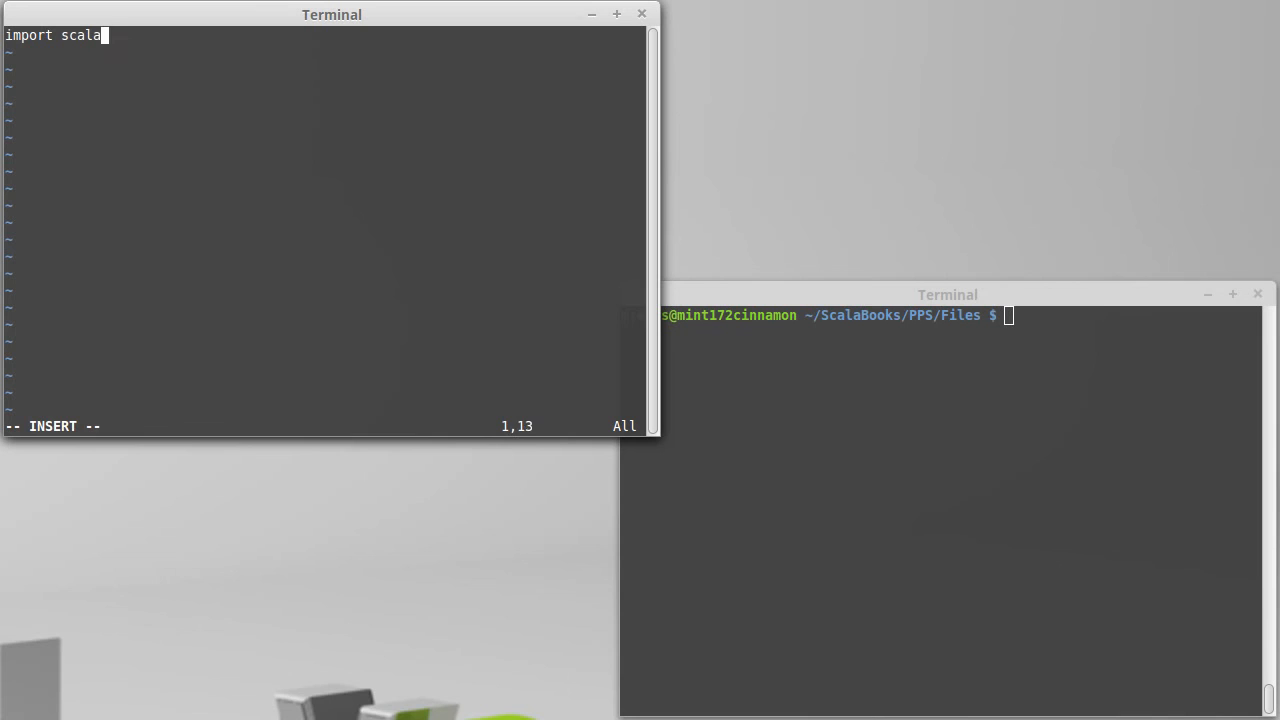
pyautogui.write('.io.Source')
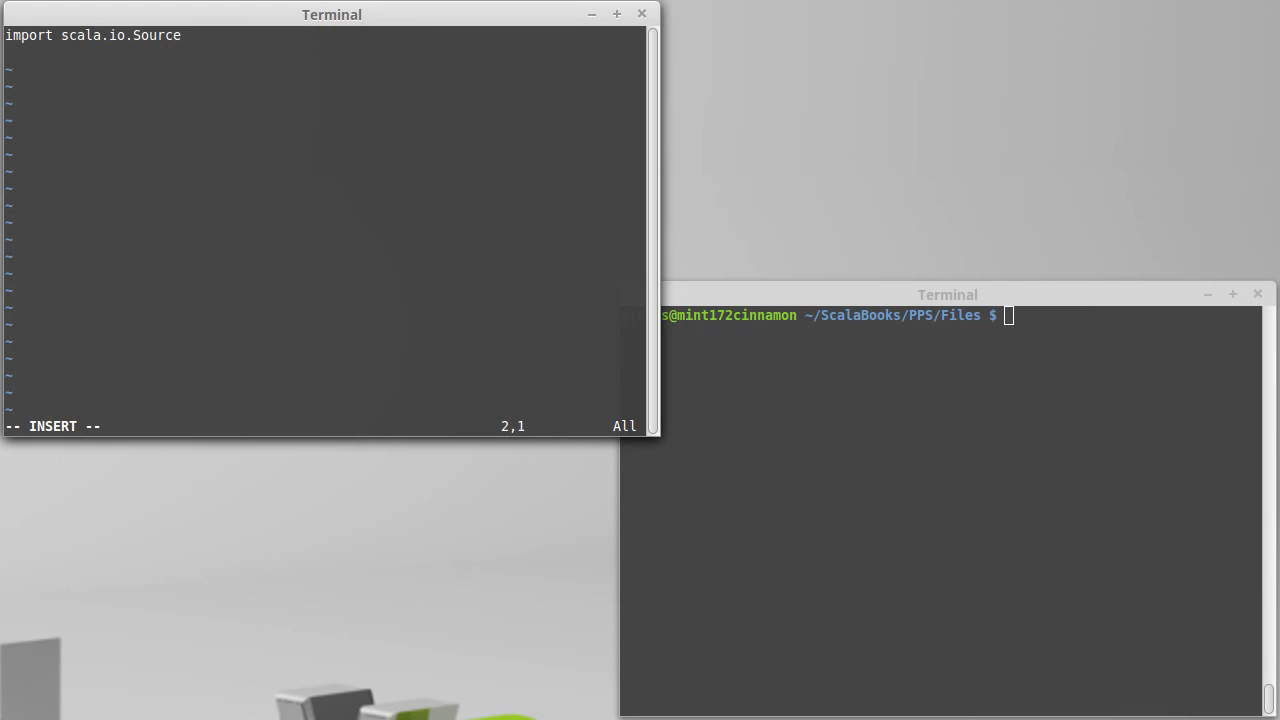
pyautogui.write('val source')
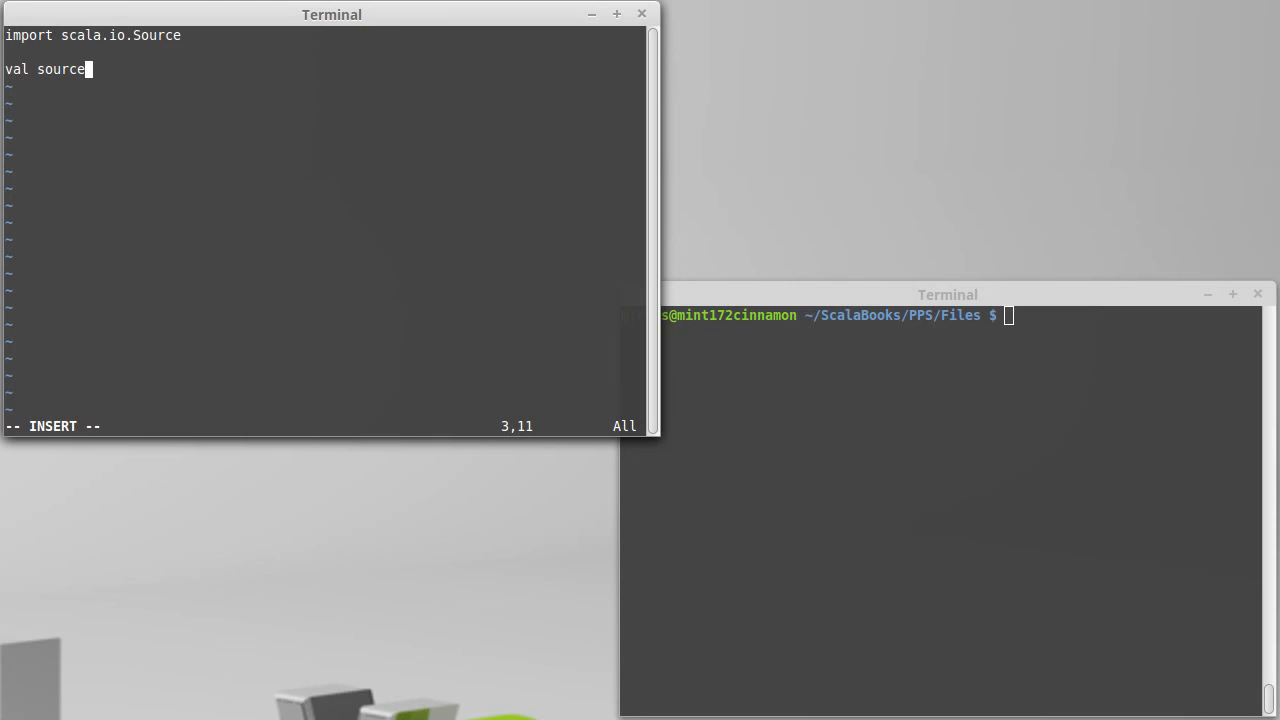
pyautogui.write('= Source.fromFile')
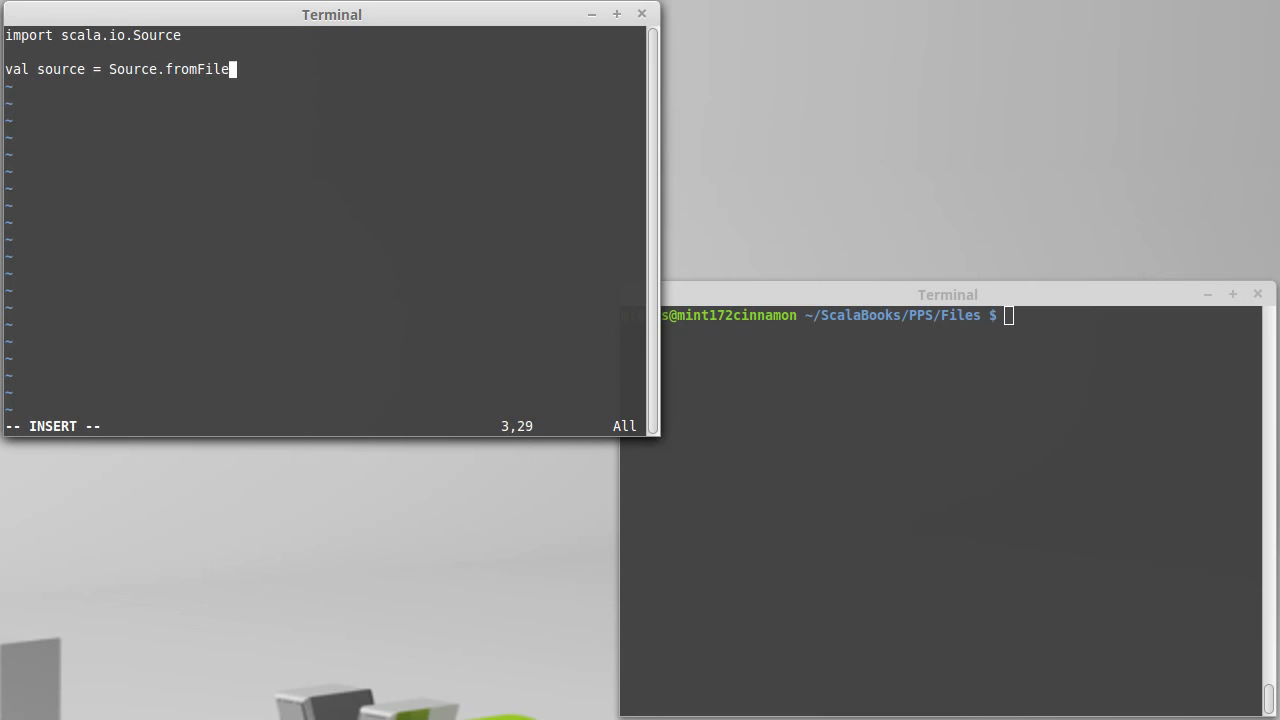
# Complete the fromFile call with the argument "fiveNums.txt".
pyautogui.write('(')
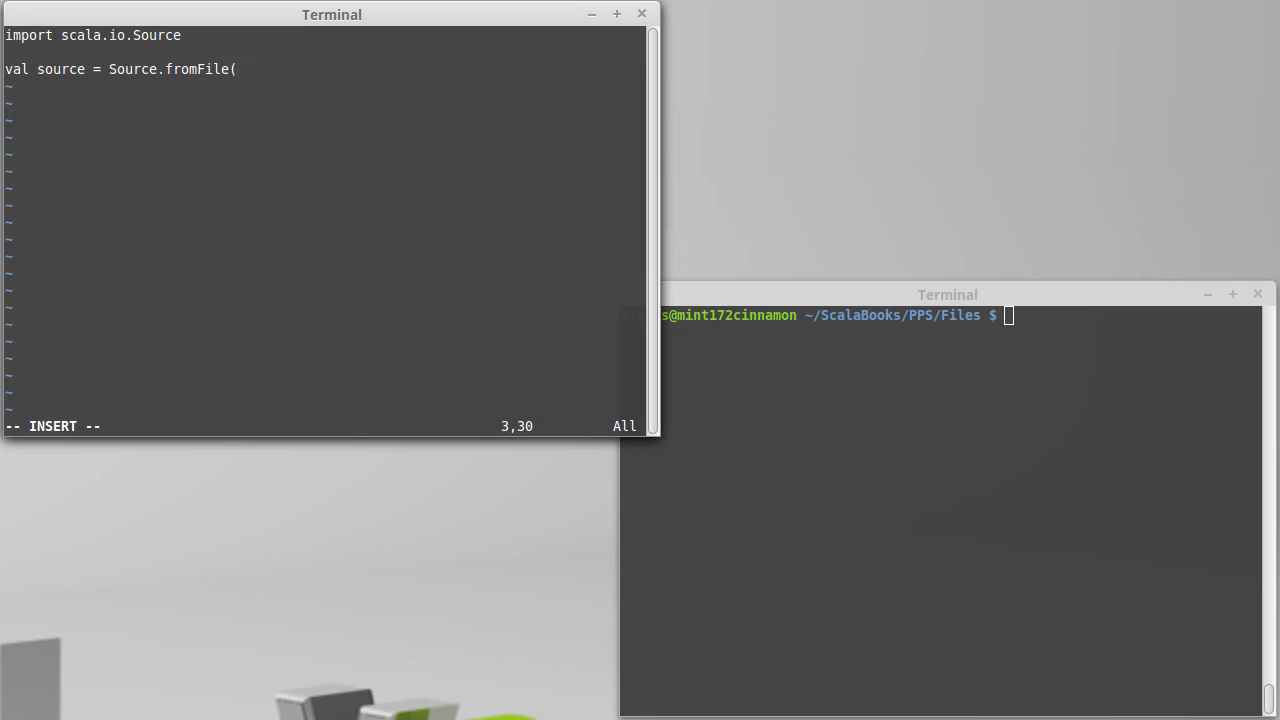
pyautogui.write('"')
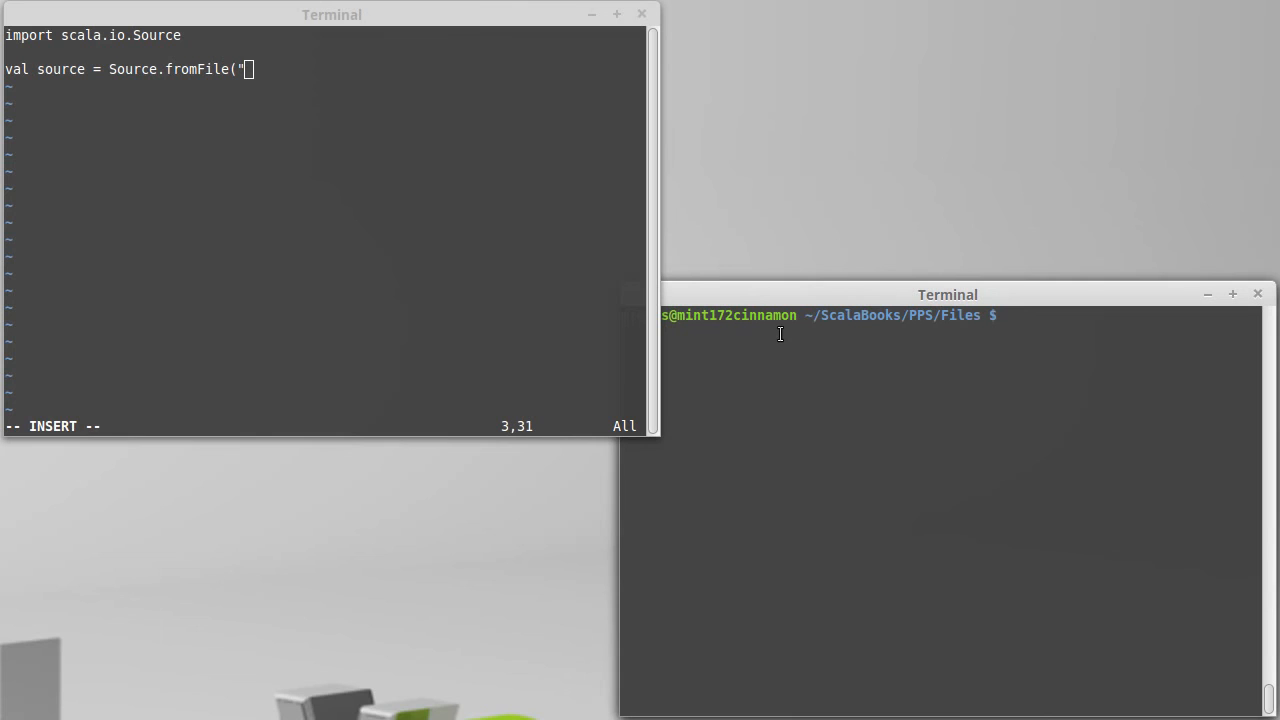
pyautogui.write('fiveNums.tx')
pyautogui.click(940, 316)
pyautogui.write('ls -l')
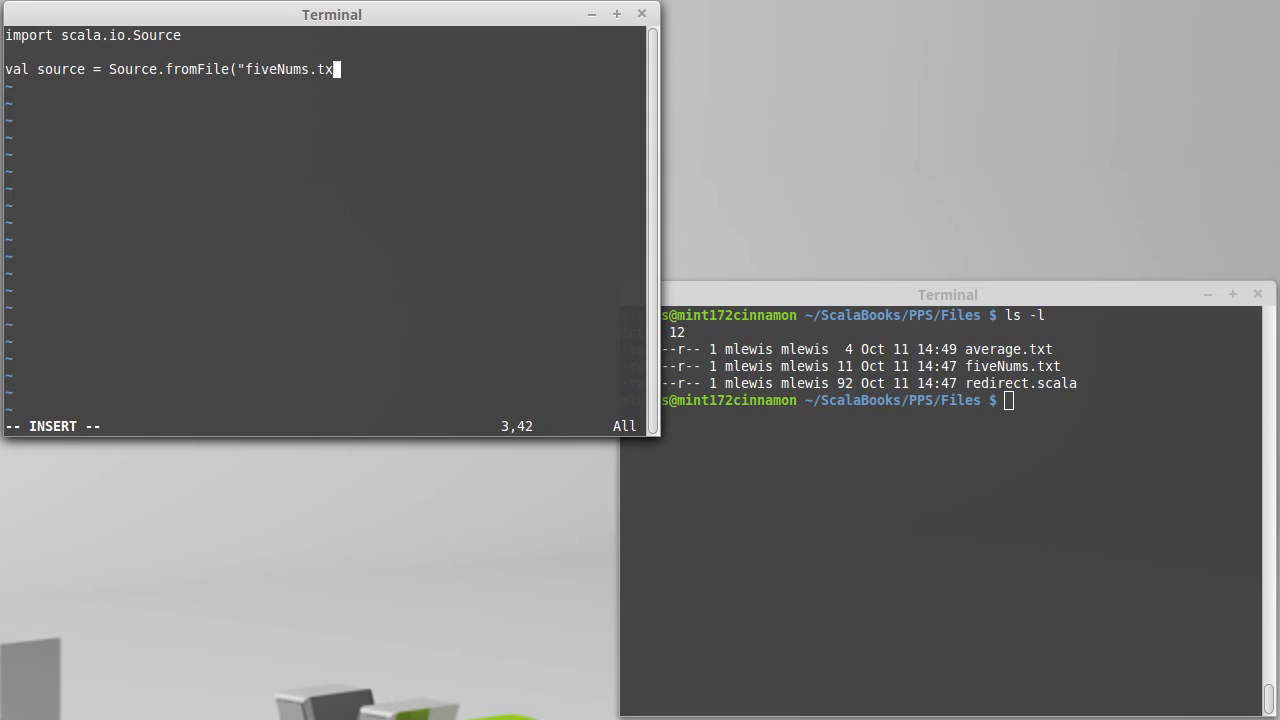
pyautogui.write('t")')
pyautogui.click(940, 400)
pyautogui.write('scala')
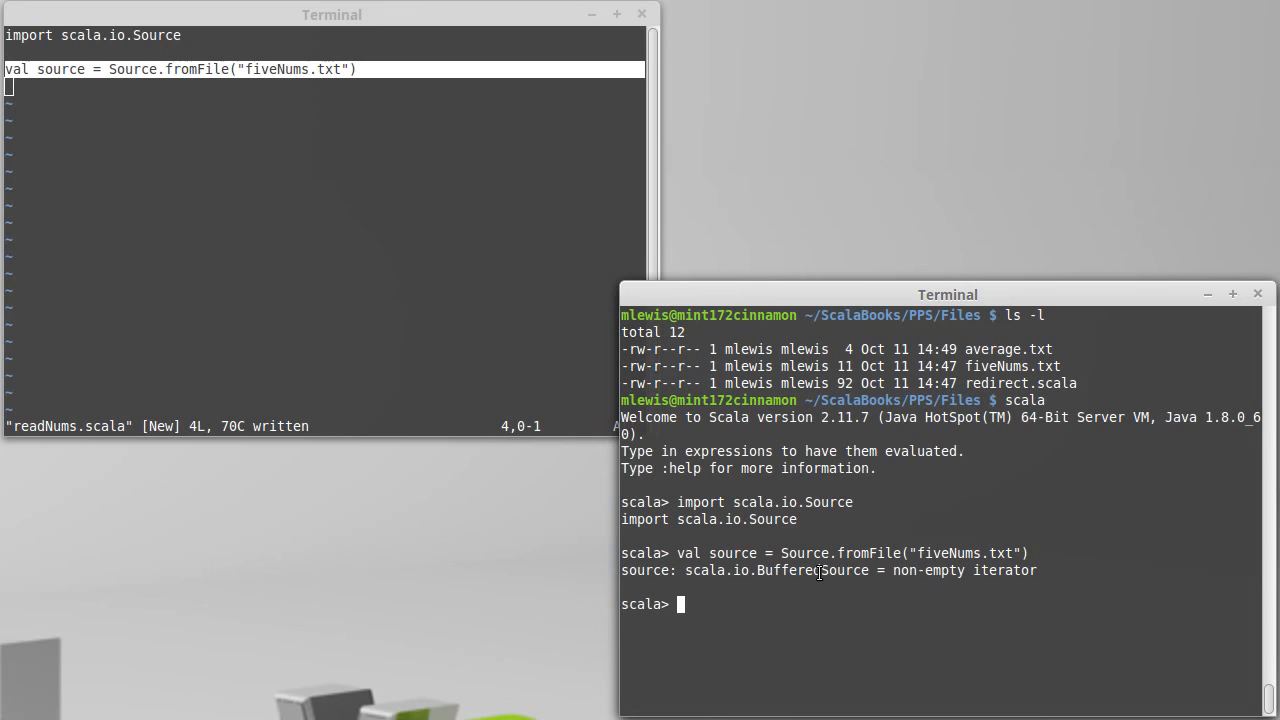
# Switch to the second terminal to run the import and val source lines in the Scala REPL.
pyautogui.doubleClick(962, 570)
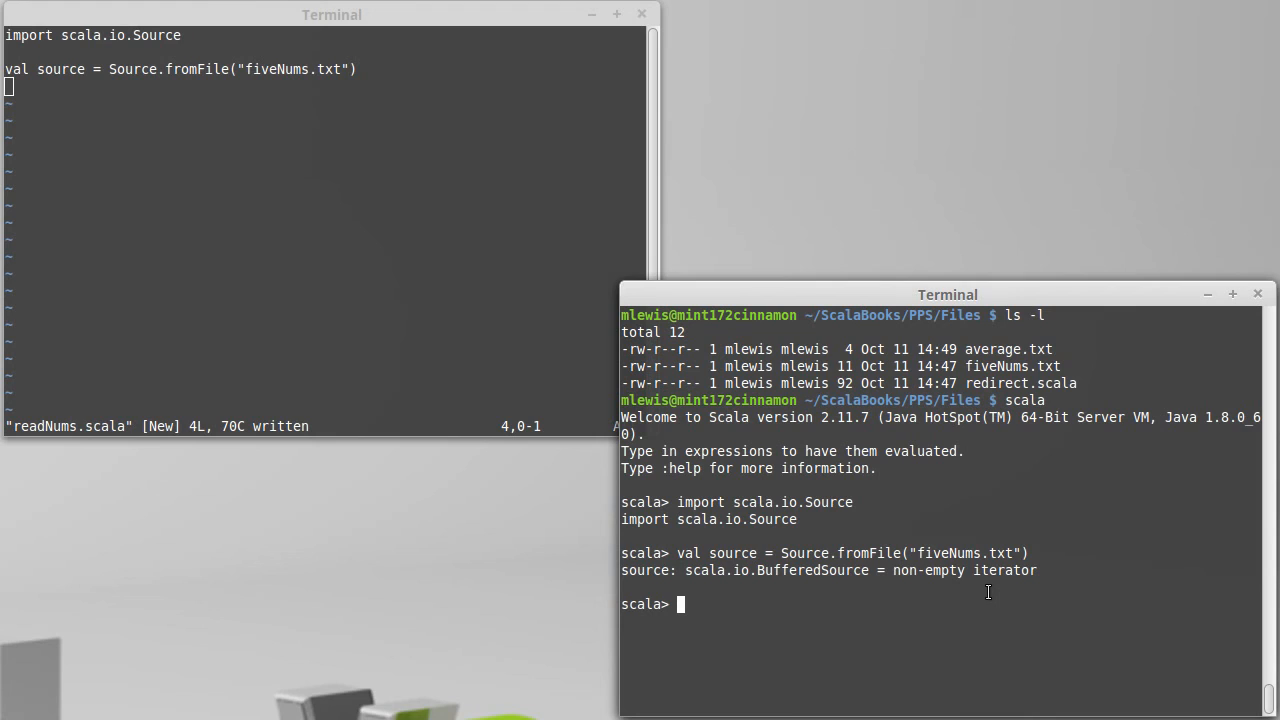
pyautogui.moveTo(1000, 576)
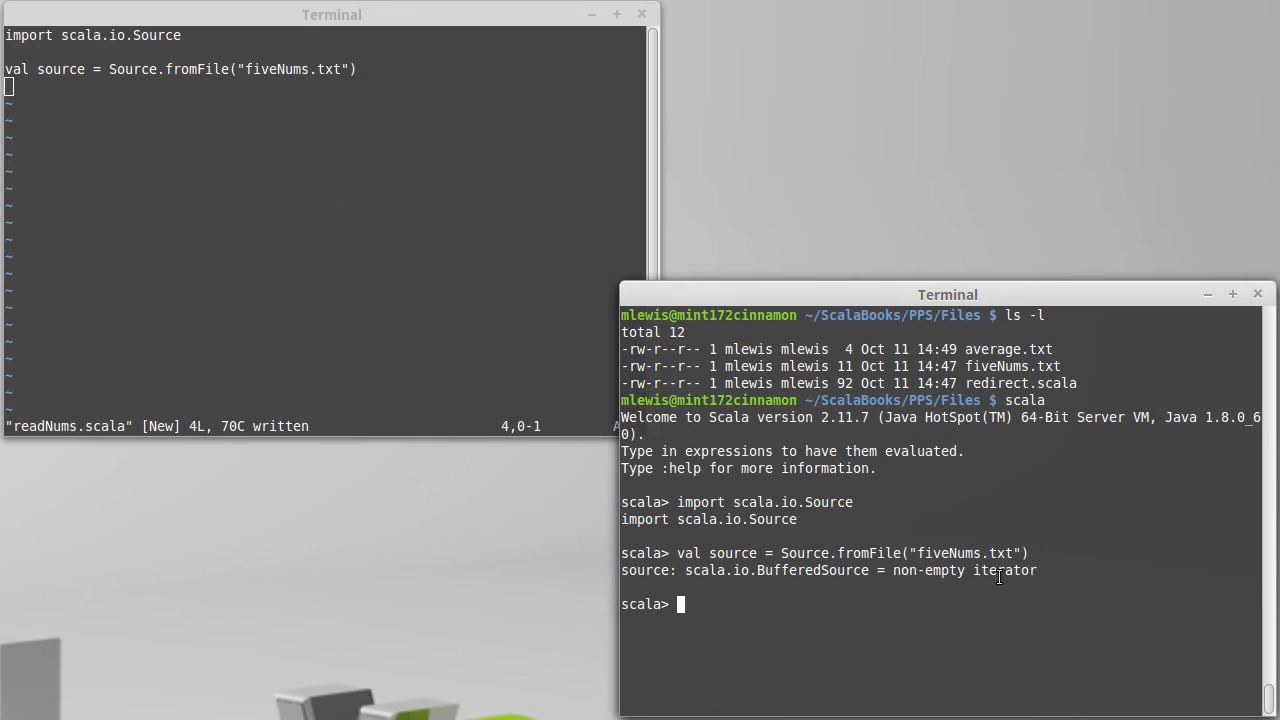
pyautogui.moveTo(976, 584)
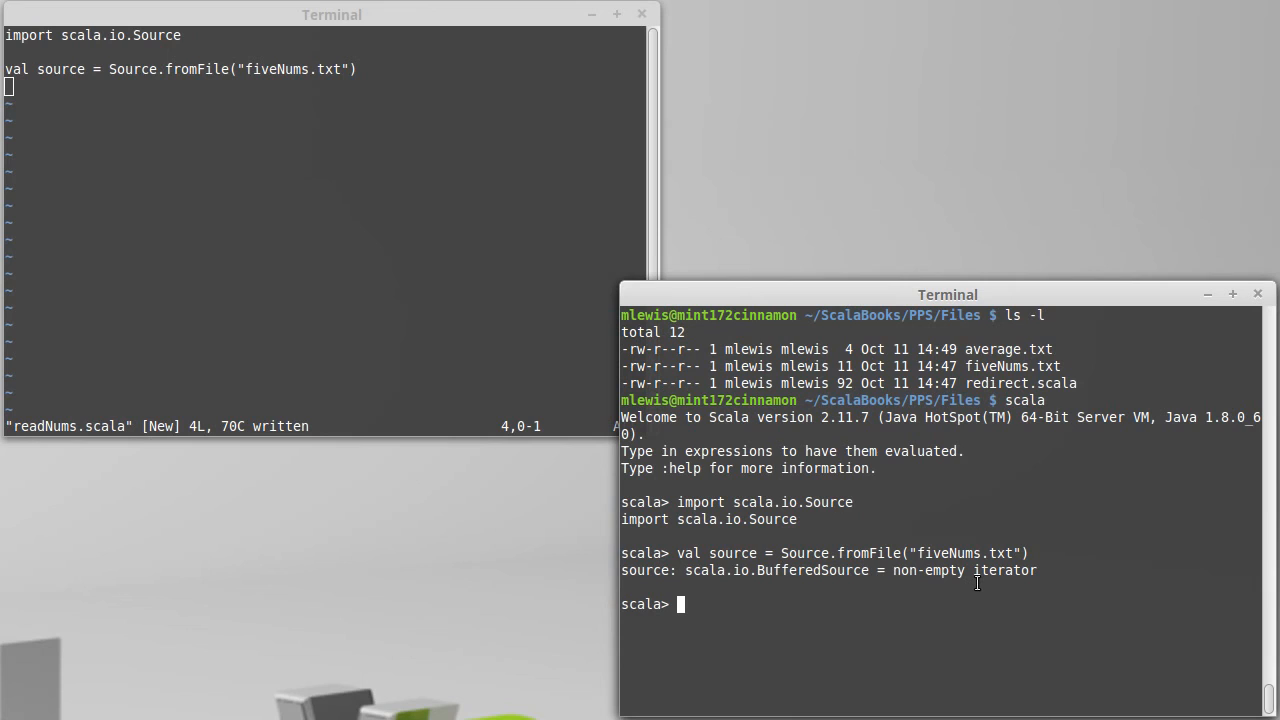
pyautogui.moveTo(836, 578)
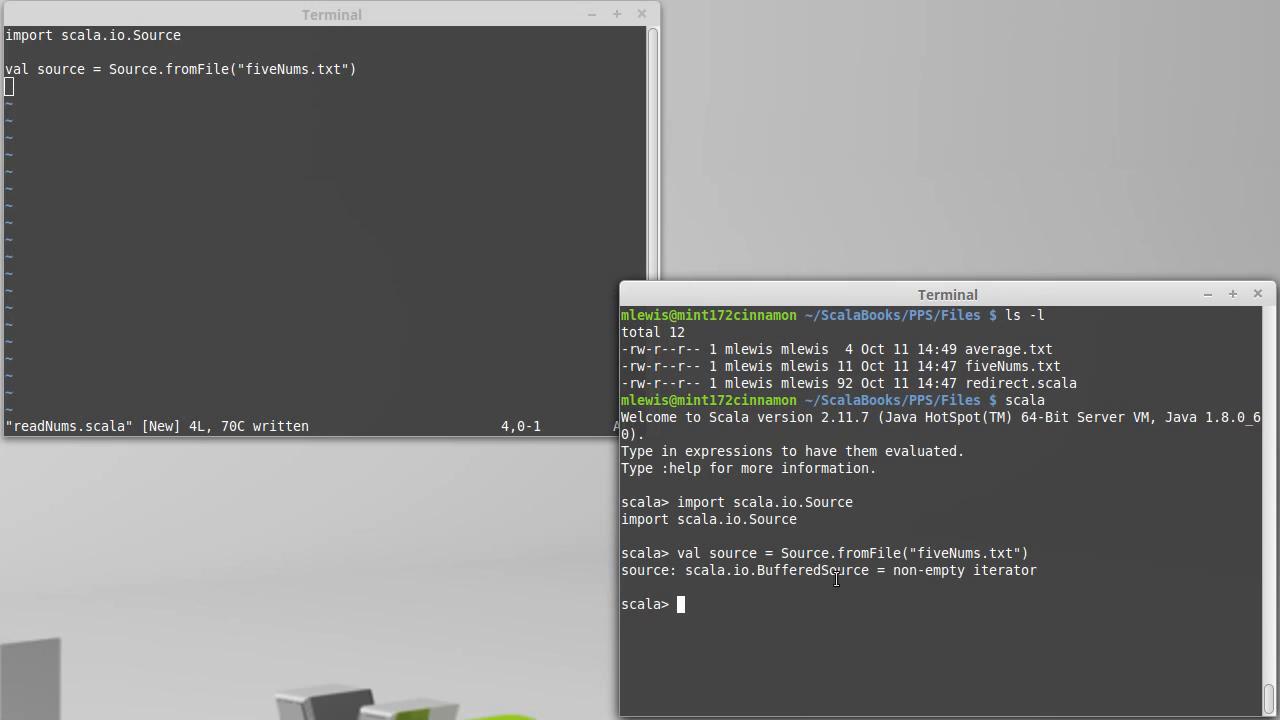
pyautogui.moveTo(924, 618)
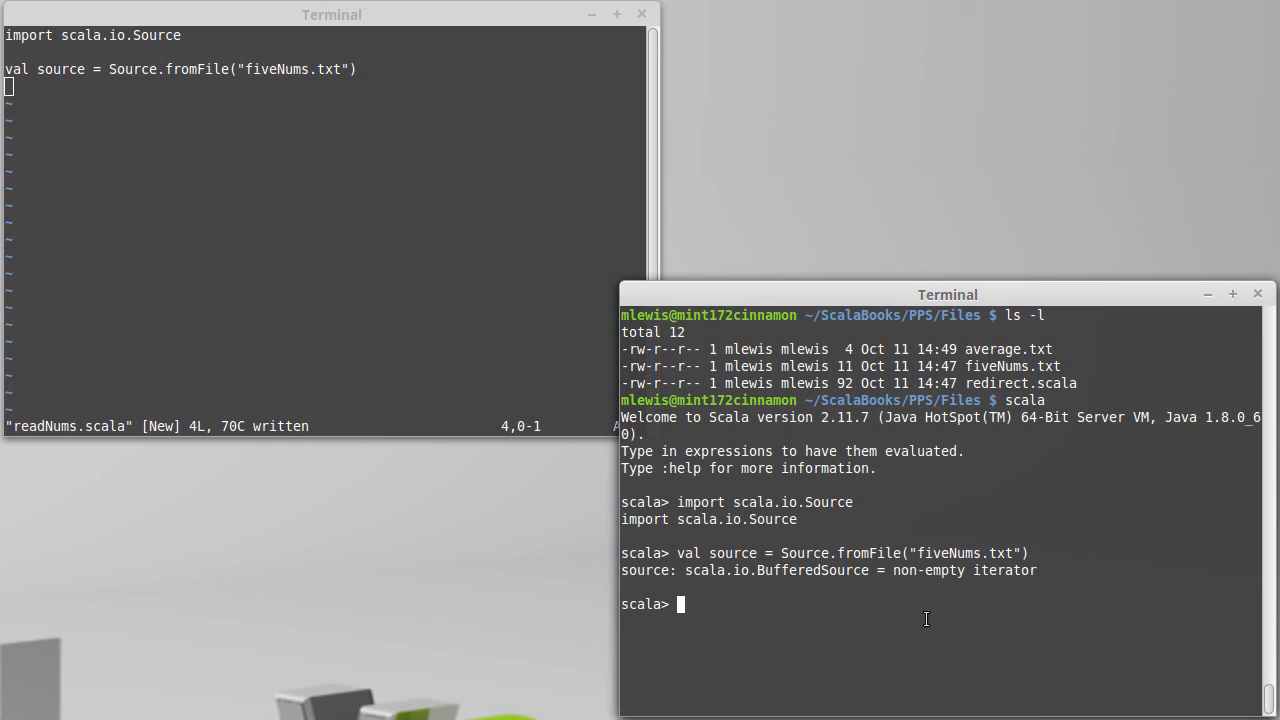
# Evaluate source.hasNext (true) and source.next, returning the first character 4.
pyautogui.write('source.')
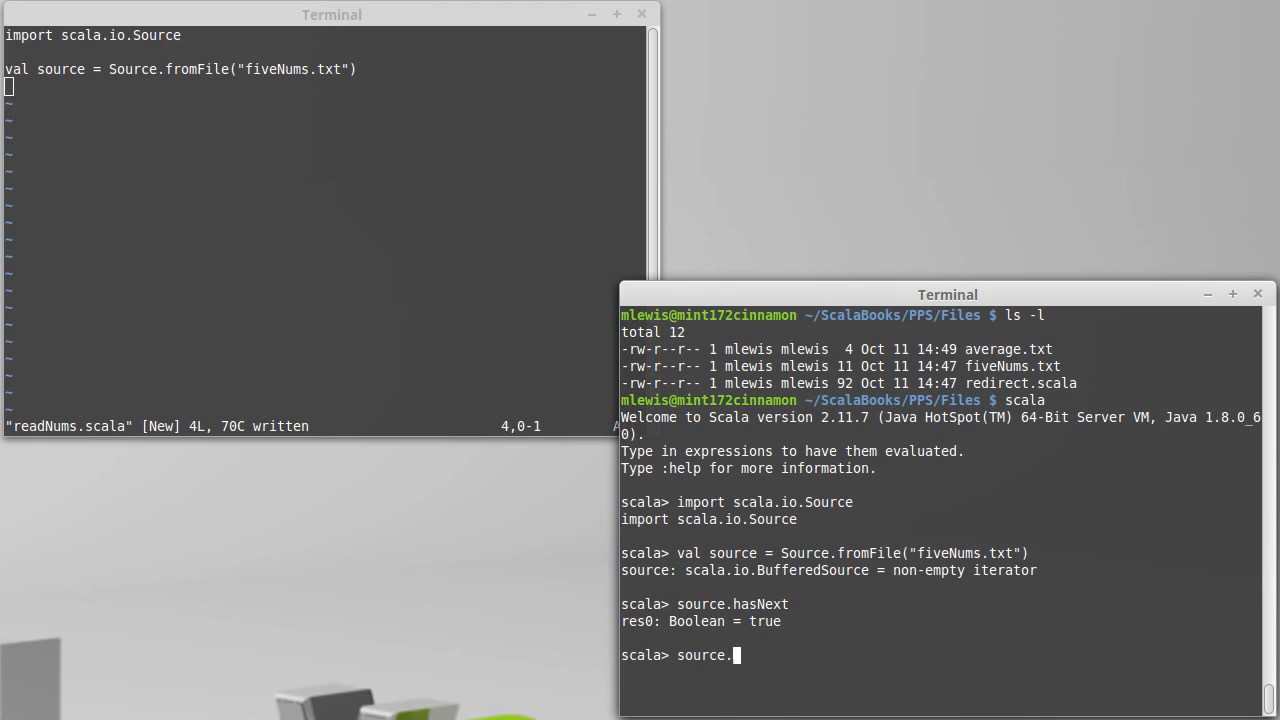
pyautogui.write('next')
pyautogui.click(324, 230)
pyautogui.write('cat fiveNums.txt')
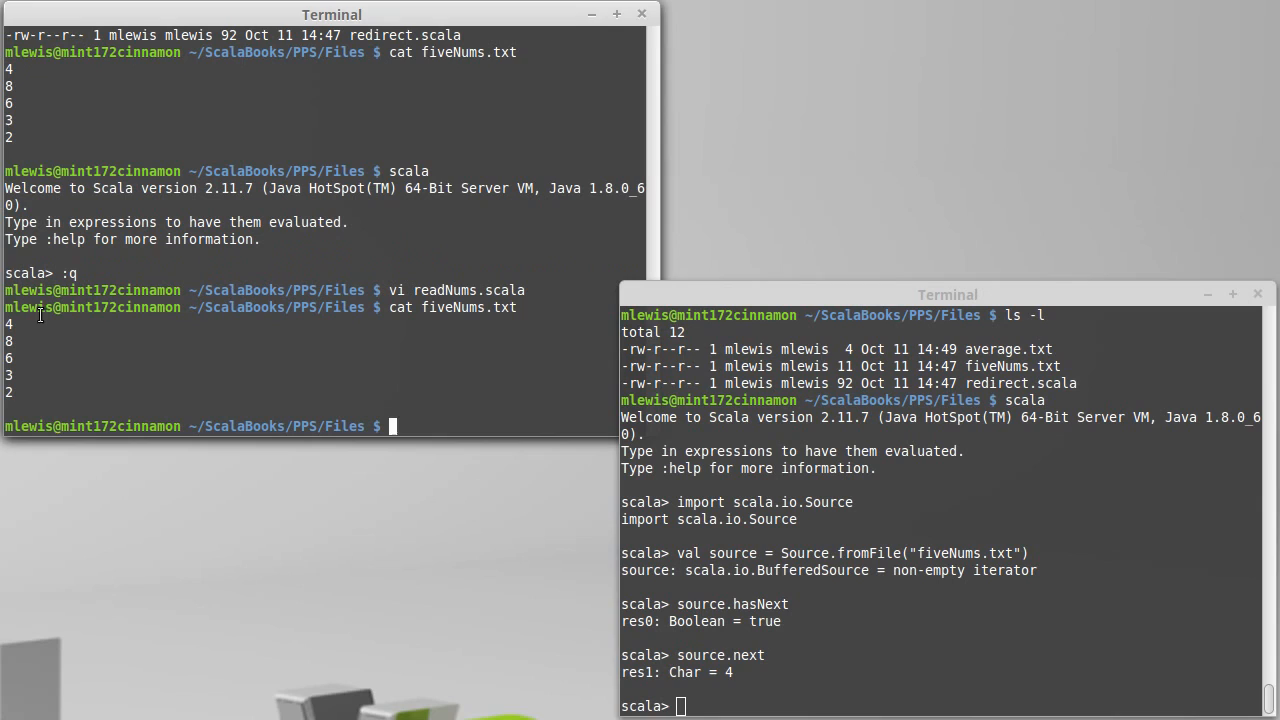
# Read source with next until exhausted, check hasNext, then close it.
pyautogui.write('source.next')
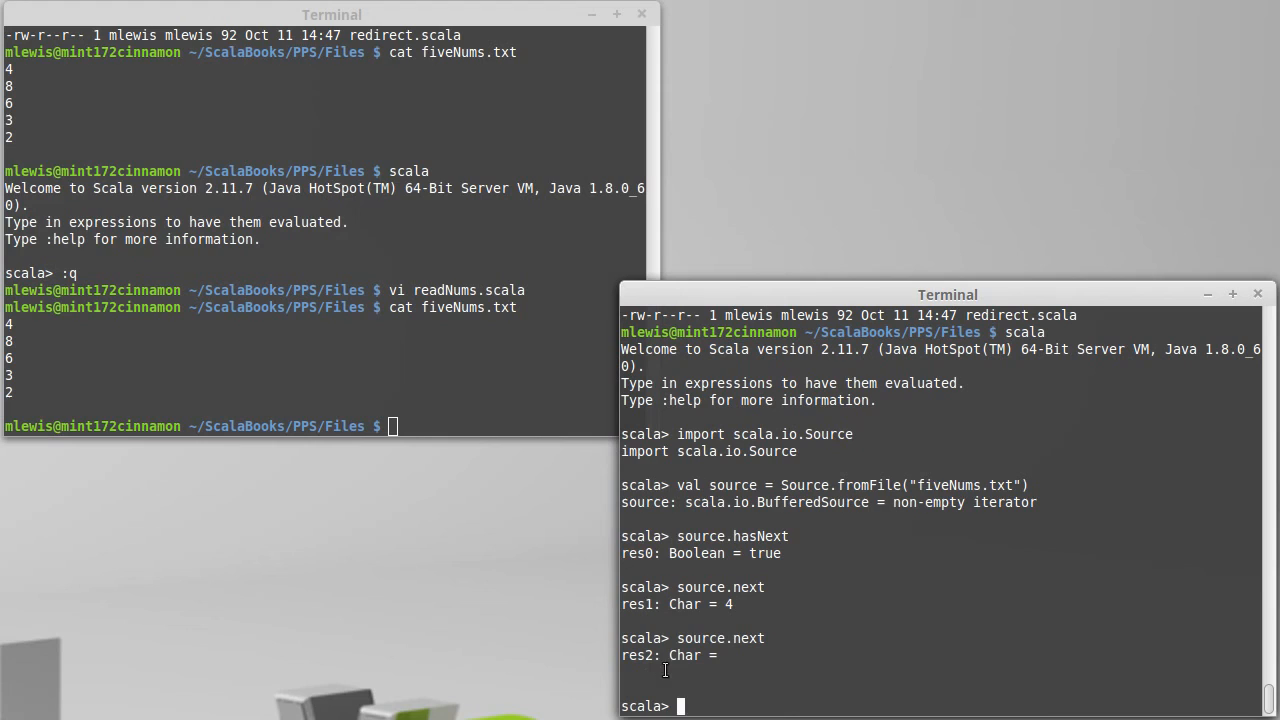
pyautogui.write('source.next')
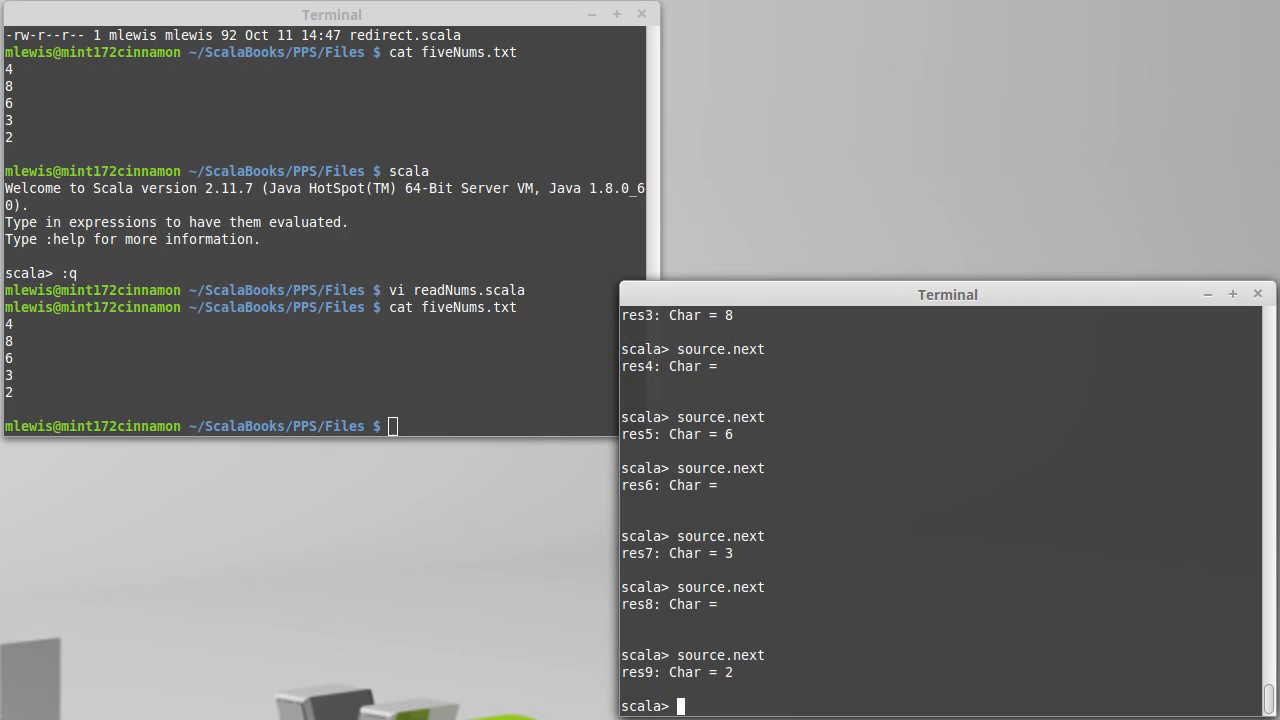
pyautogui.write('source.')
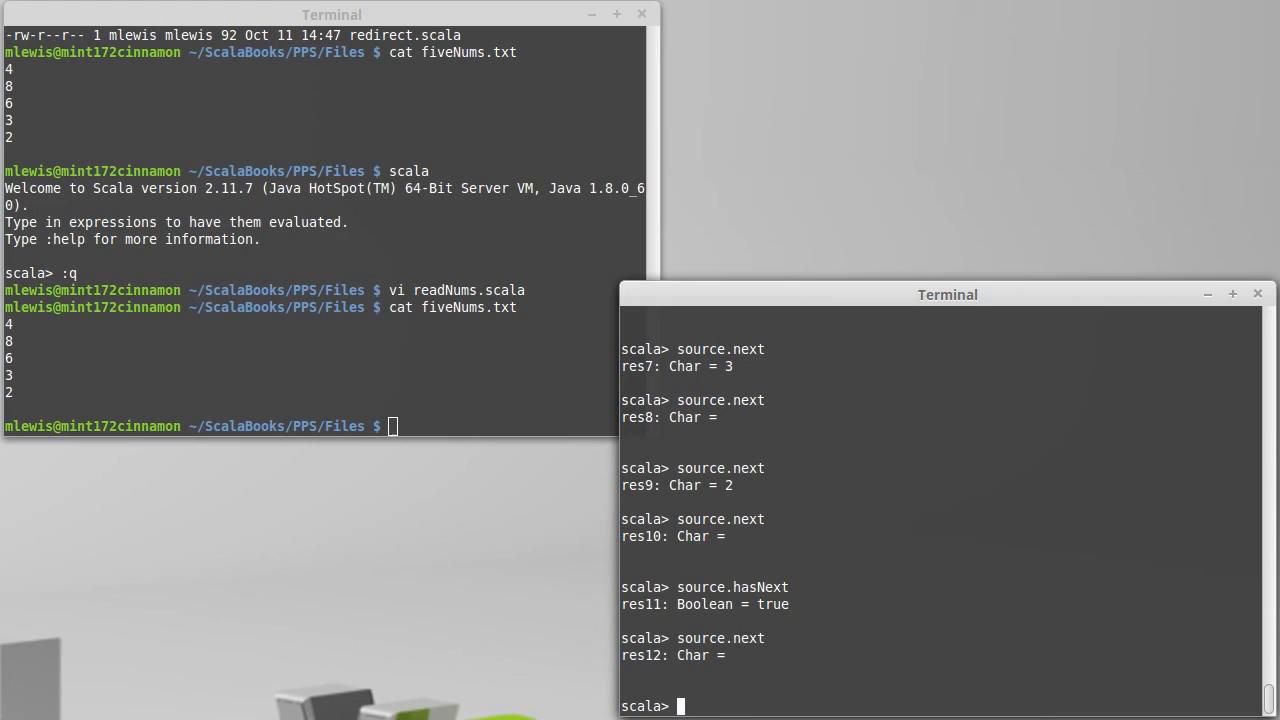
pyautogui.write('source.hasNext')
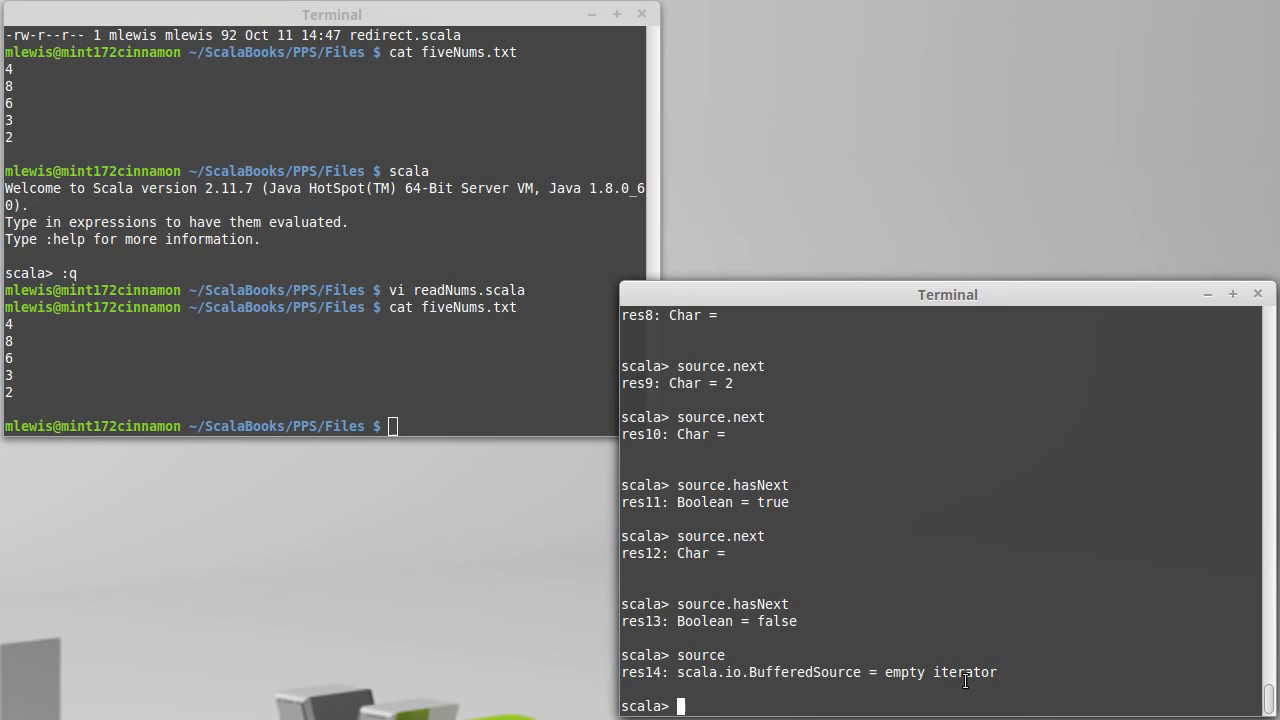
pyautogui.write('source.close')
pyautogui.write('source2.')
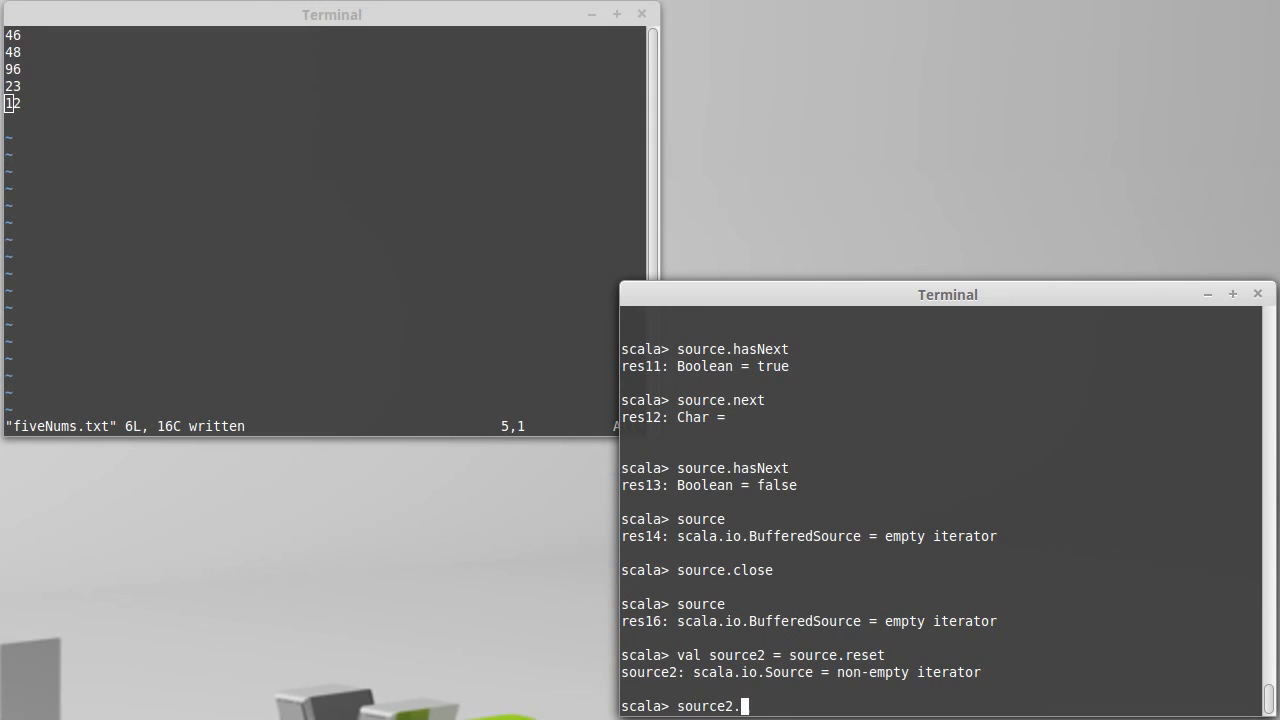
# Read characters from the reset source2 with repeated source2.next calls.
pyautogui.write('next')
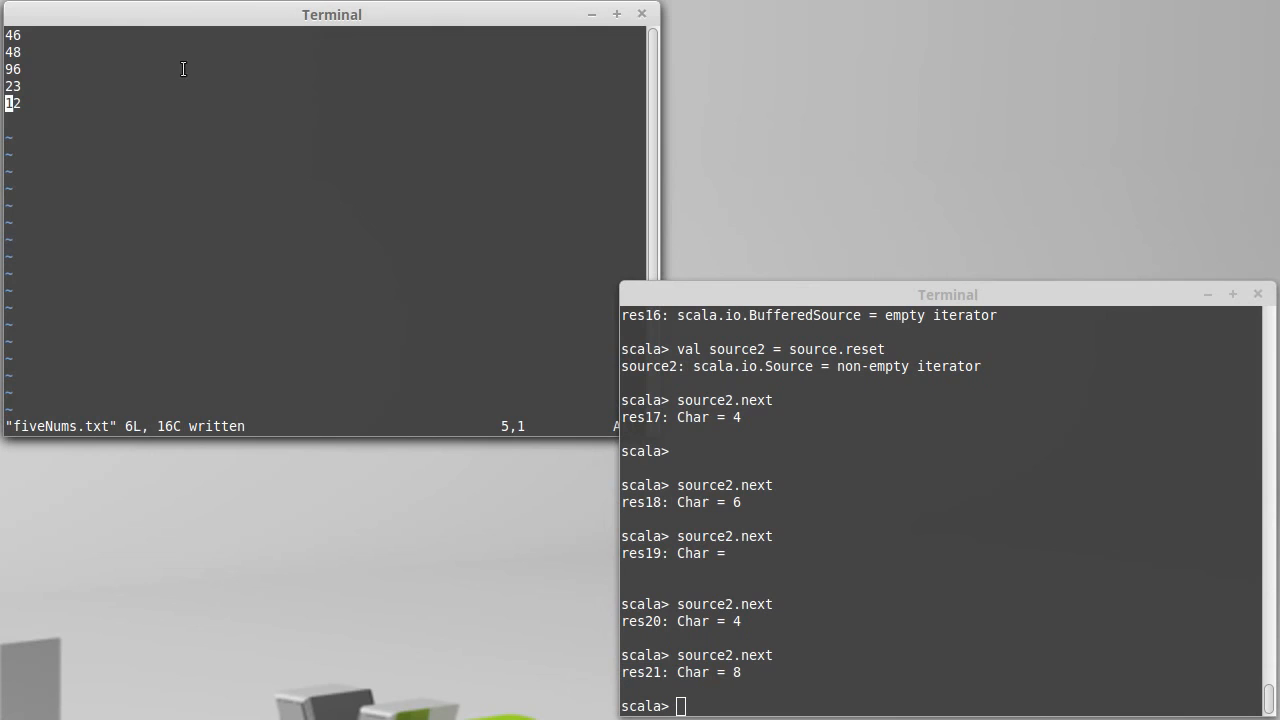
pyautogui.write('source2.next')
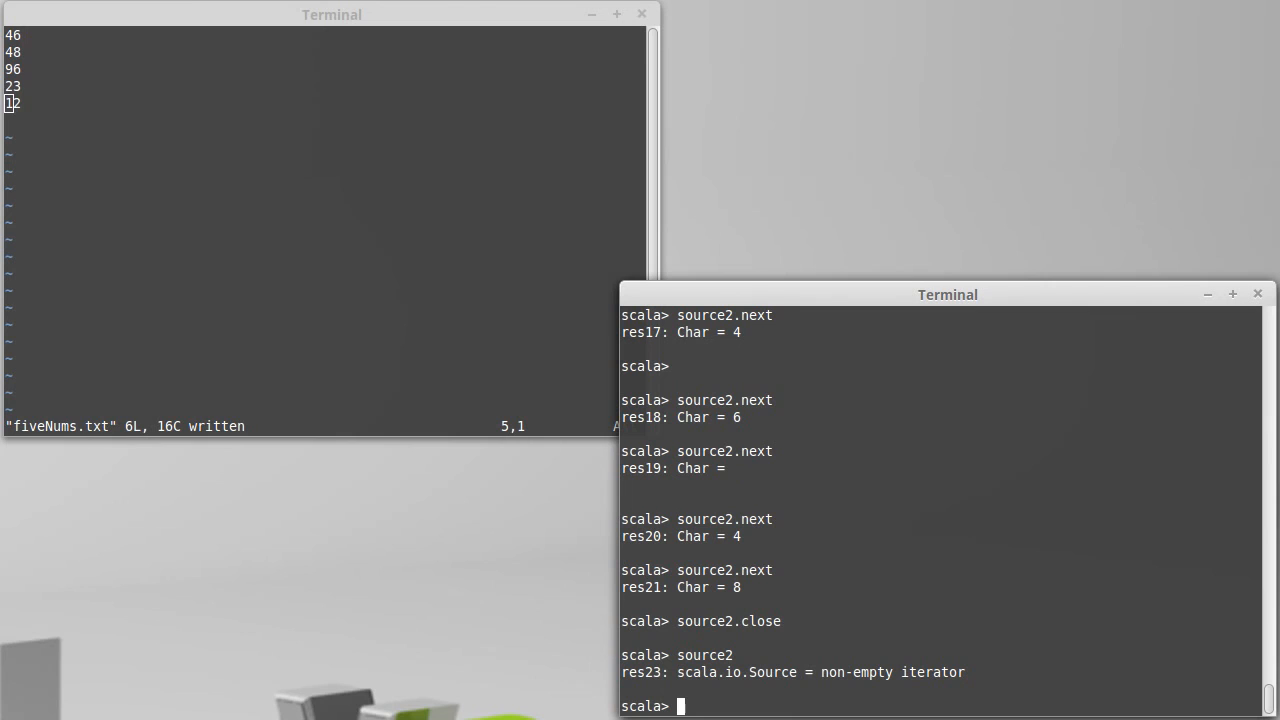
# Call source2.next on the closed iterator and begin a new val source line.
pyautogui.write('source2.next')
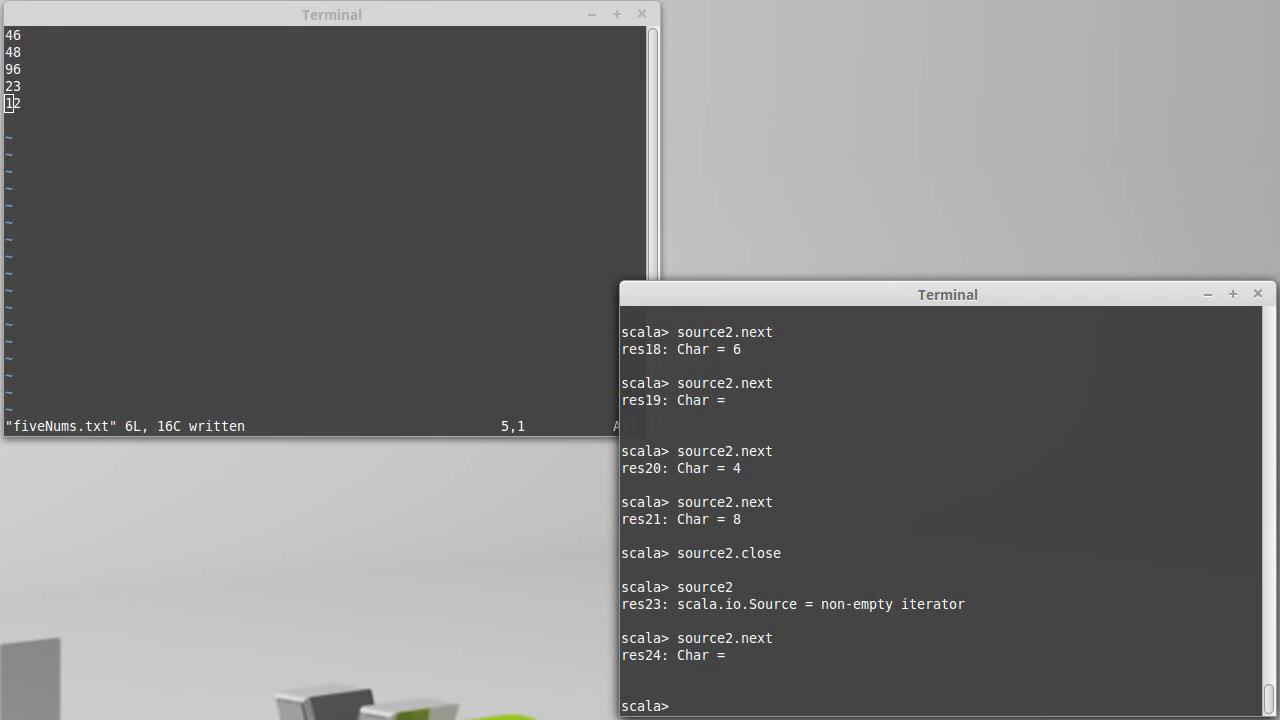
pyautogui.write('val source =')
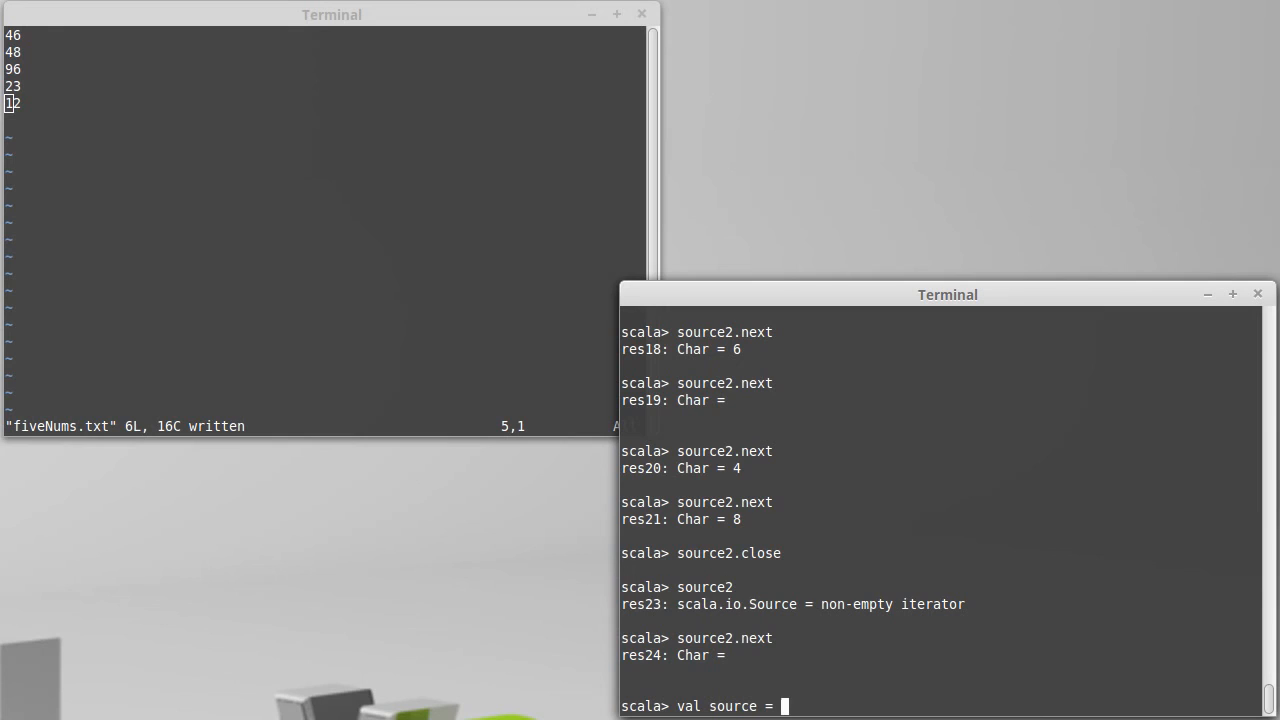
# Re-create source from fiveNums.txt, get its lines with getLines and read them with lines.next.
pyautogui.write('Source.fromFile("')
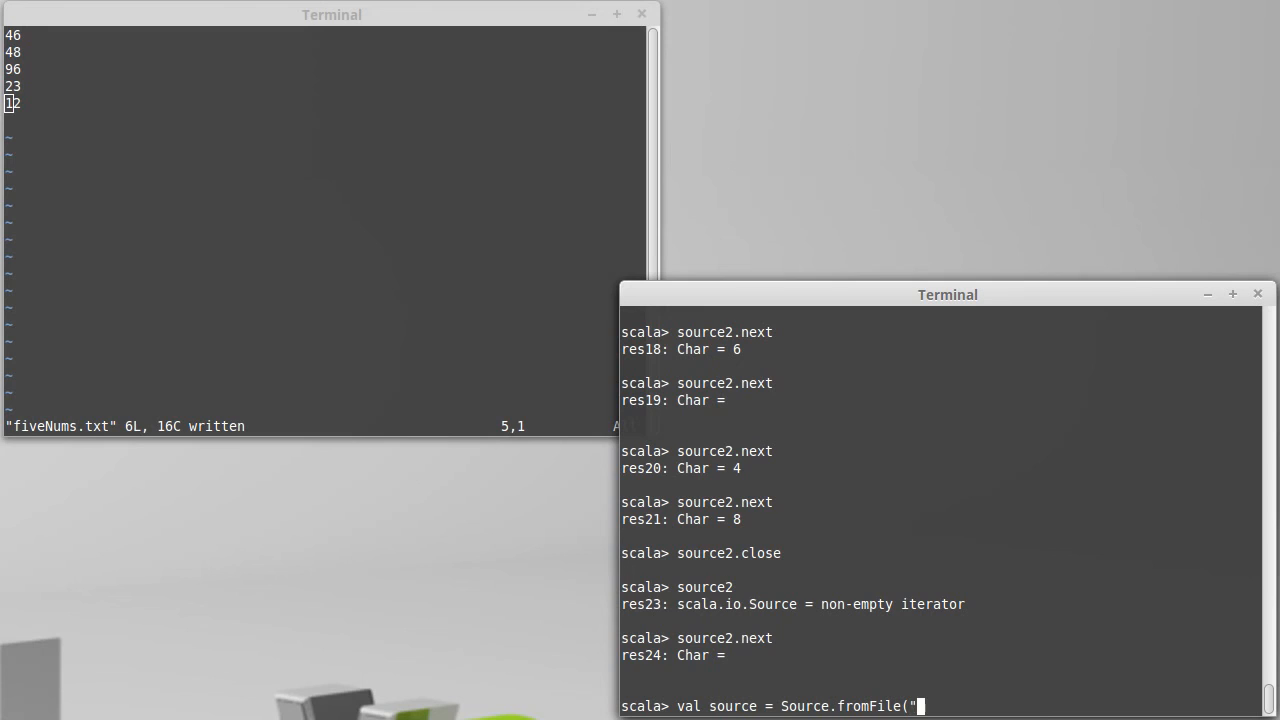
pyautogui.write('fiveNums.txt")')
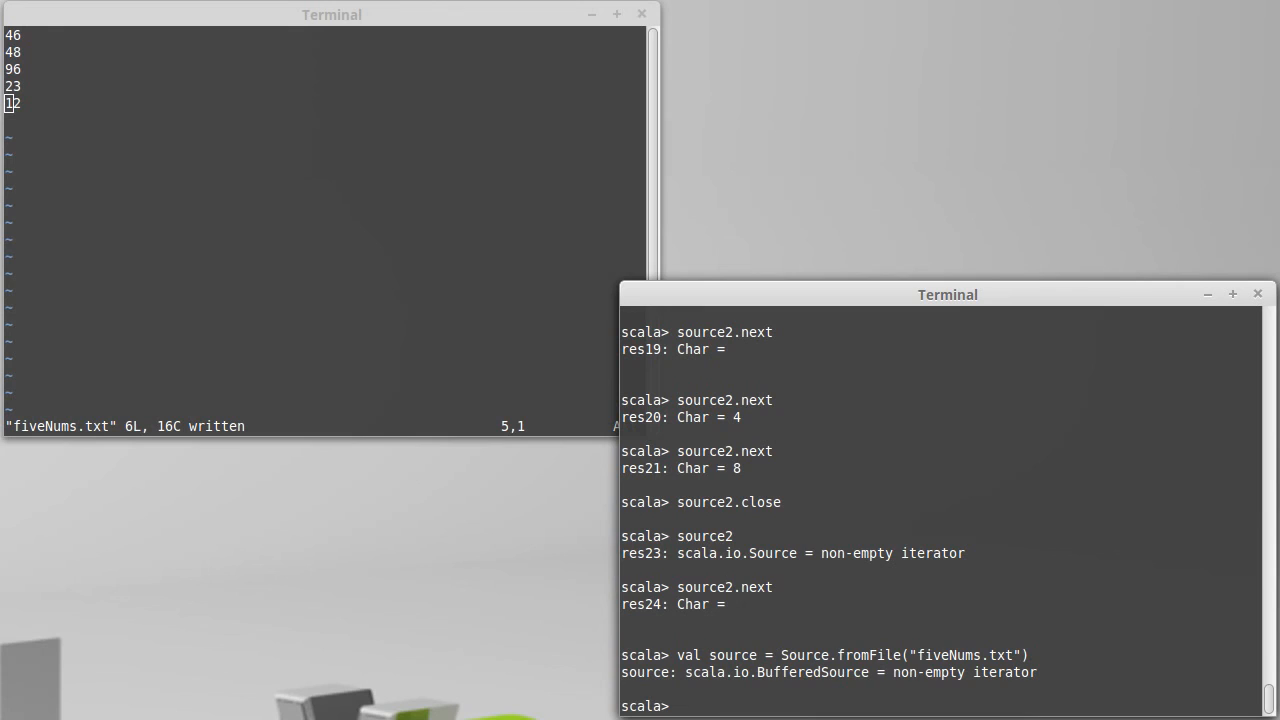
pyautogui.write('val lines = source.getLines')
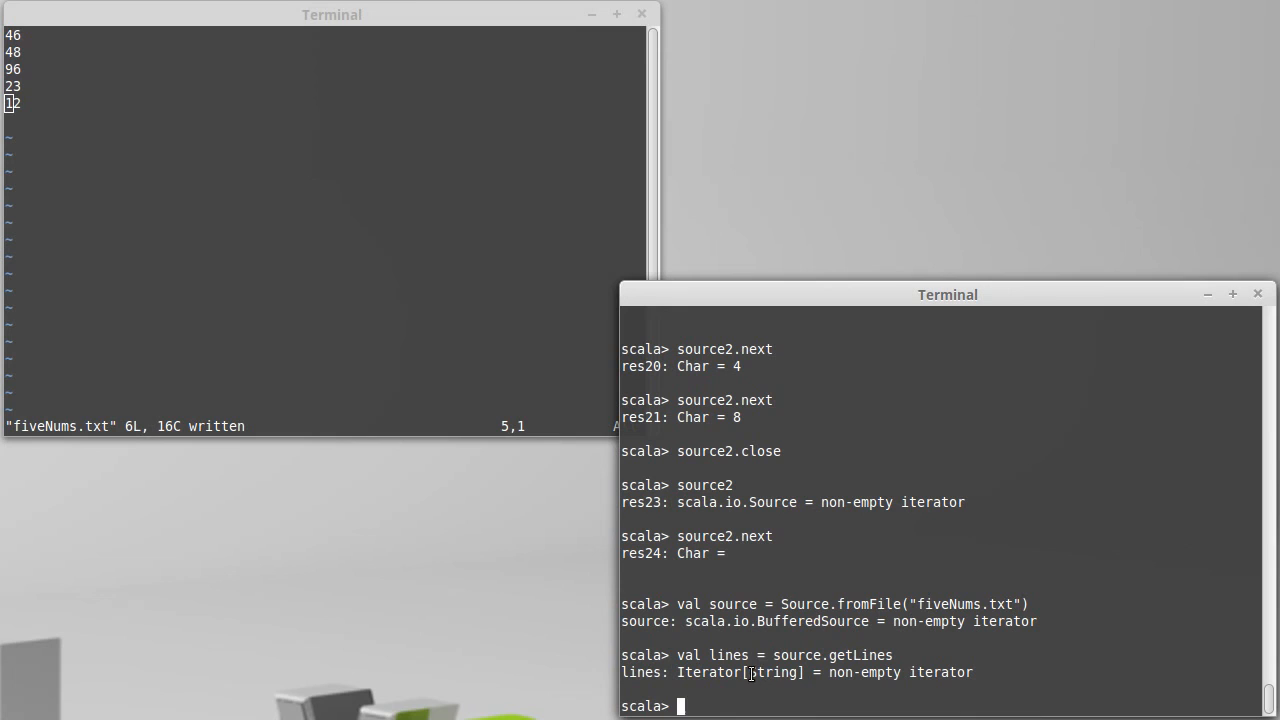
pyautogui.write('lines.next')
pyautogui.write('ls -l')
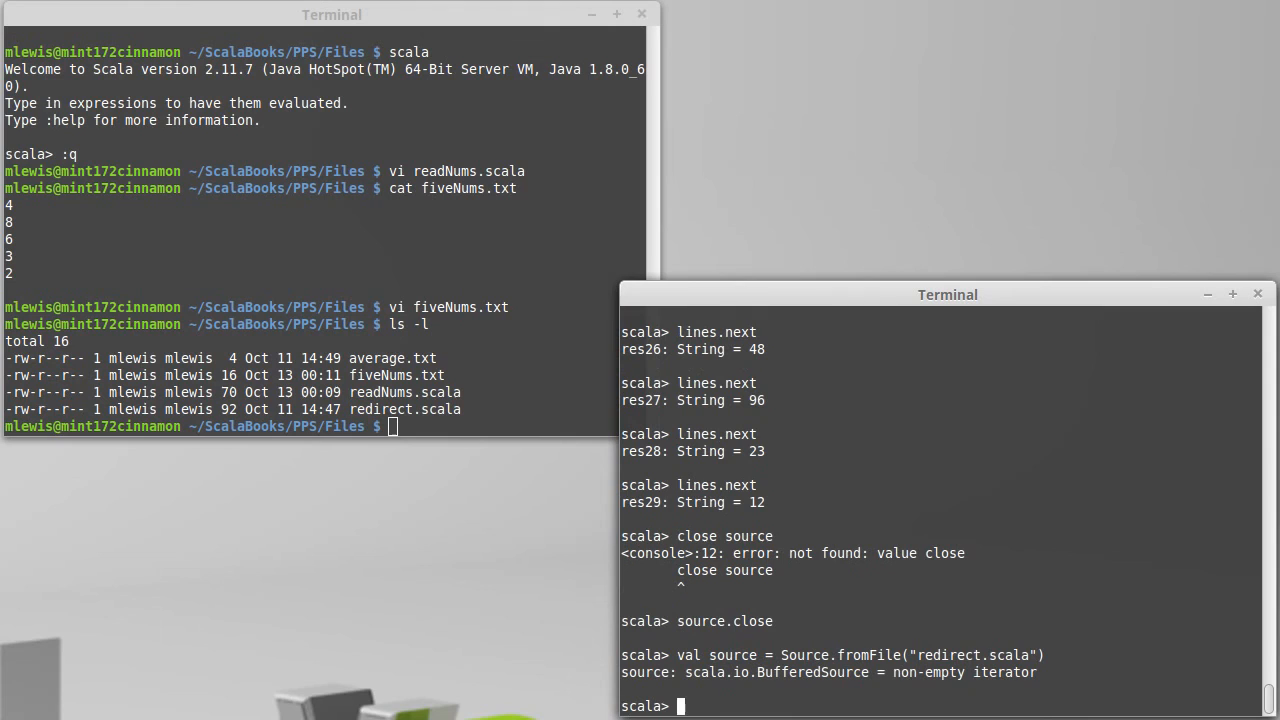
# Get redirect.scala's lines, read them with lines.next until exhausted, and close the source.
pyautogui.write('val lines = source.getLines')
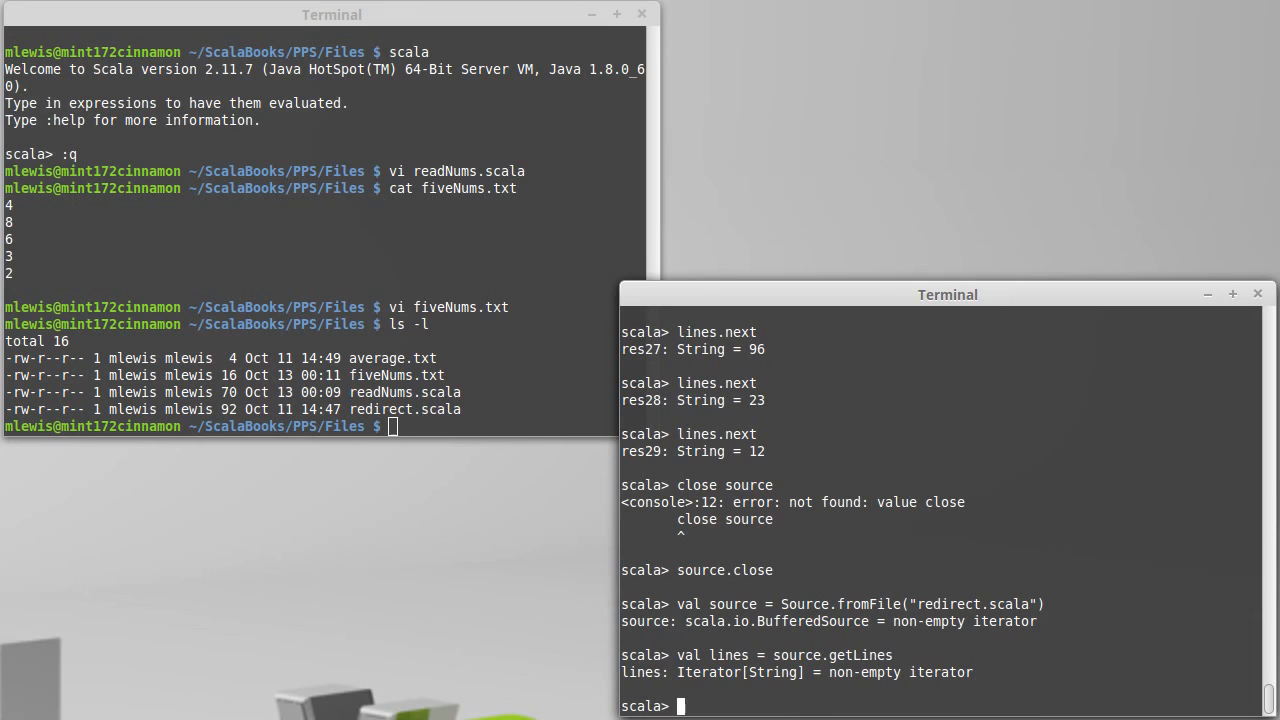
pyautogui.write('lines.next')
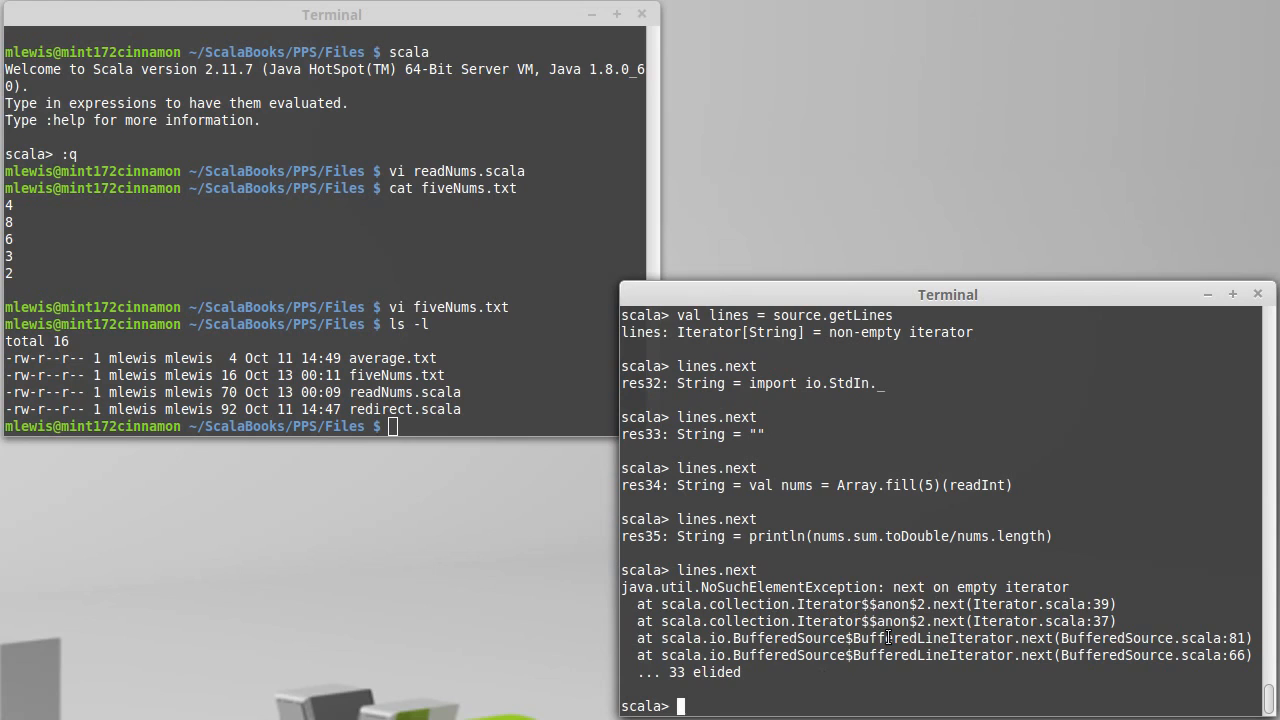
pyautogui.write('source.close')
pyautogui.write('val l')
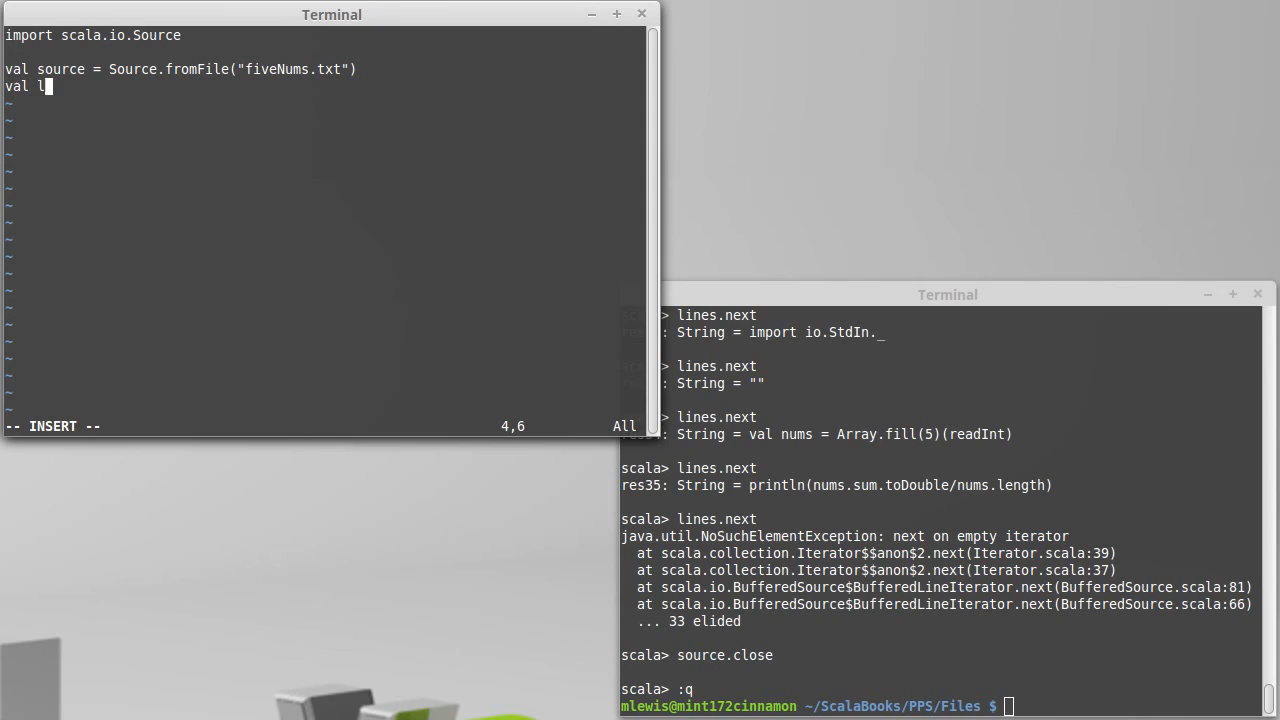
# Add val lines = source.getLines and val nums = lines.map(_.toInt) to readNums.scala.
pyautogui.write('ines = source.getLines')
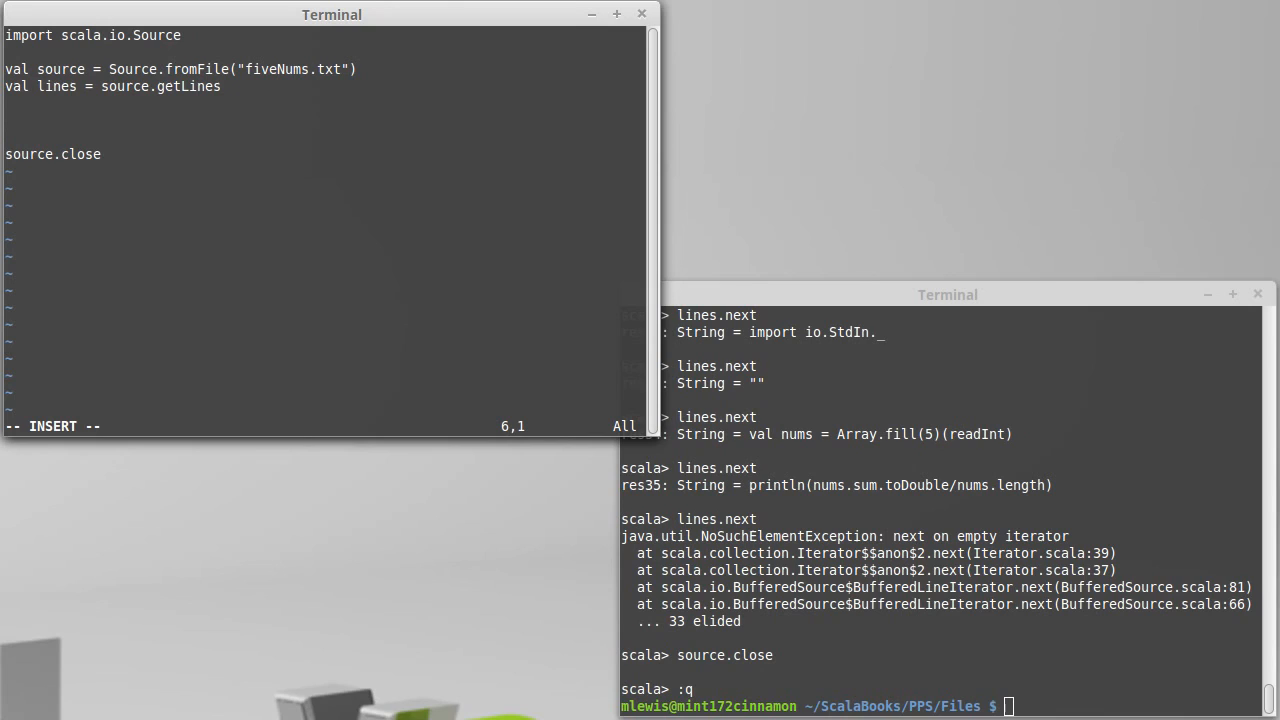
pyautogui.write('val nums =')
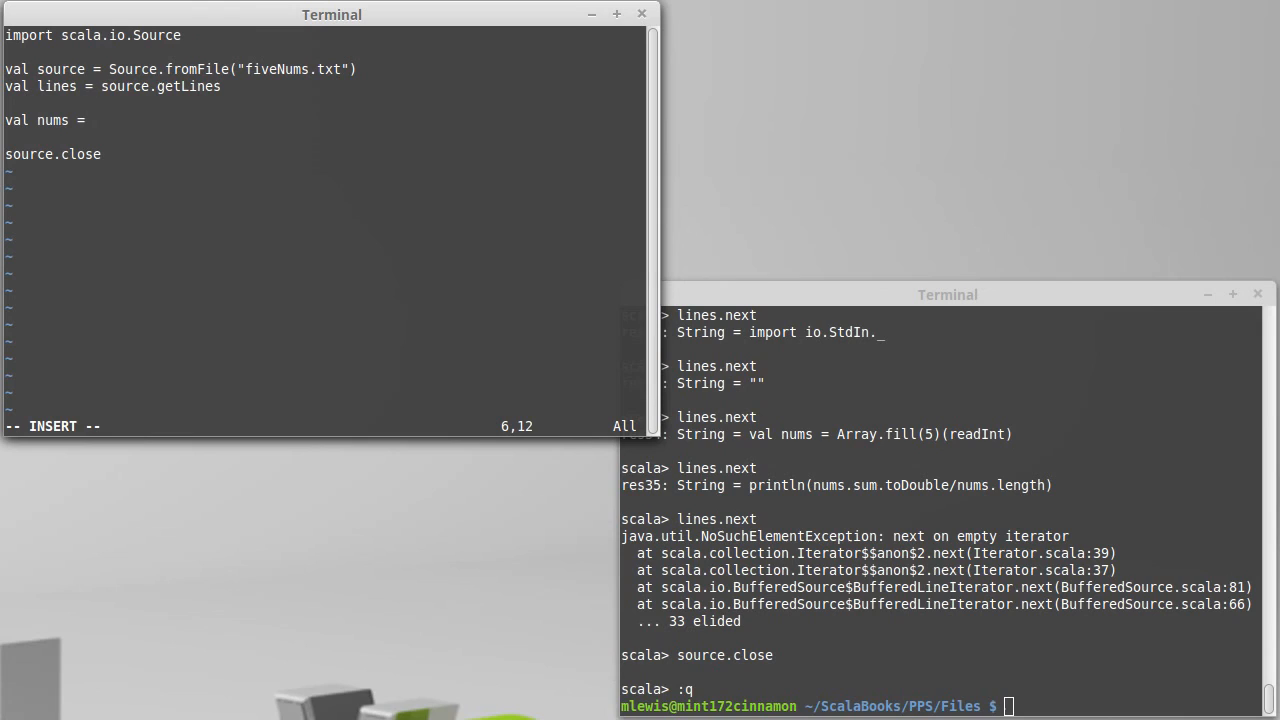
pyautogui.write('lines.map')
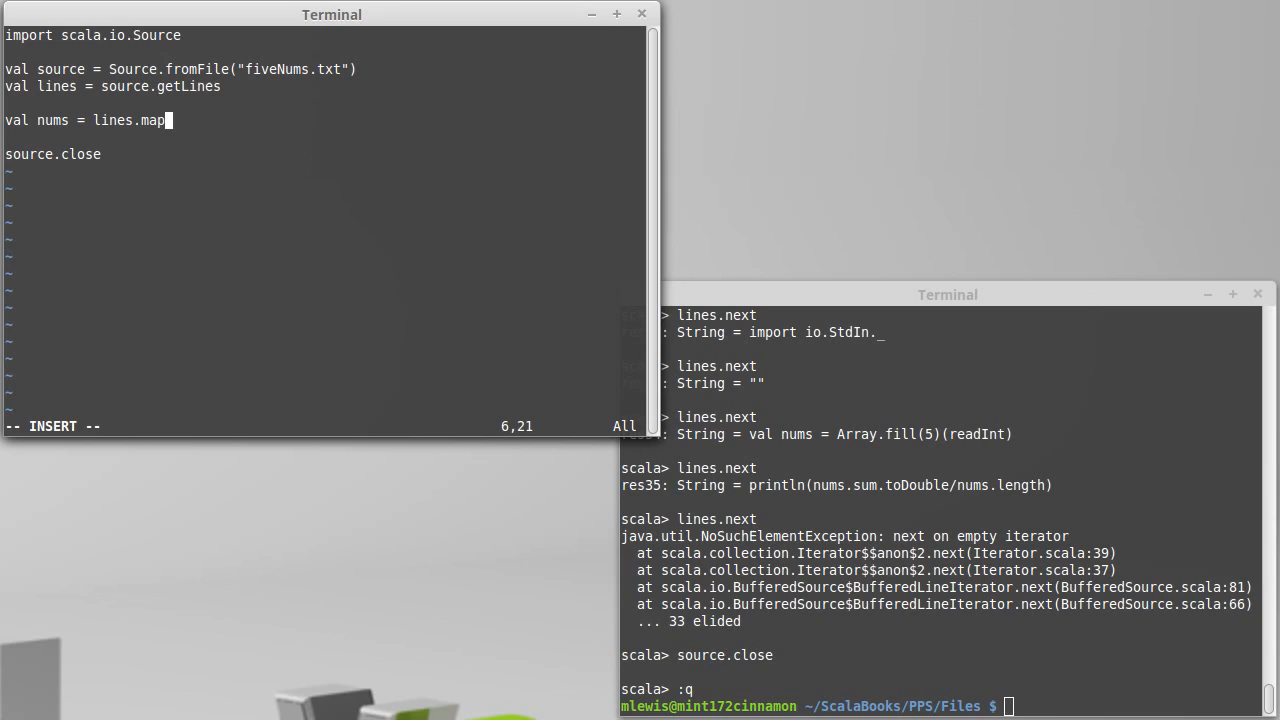
pyautogui.write('(_ .toInt)')
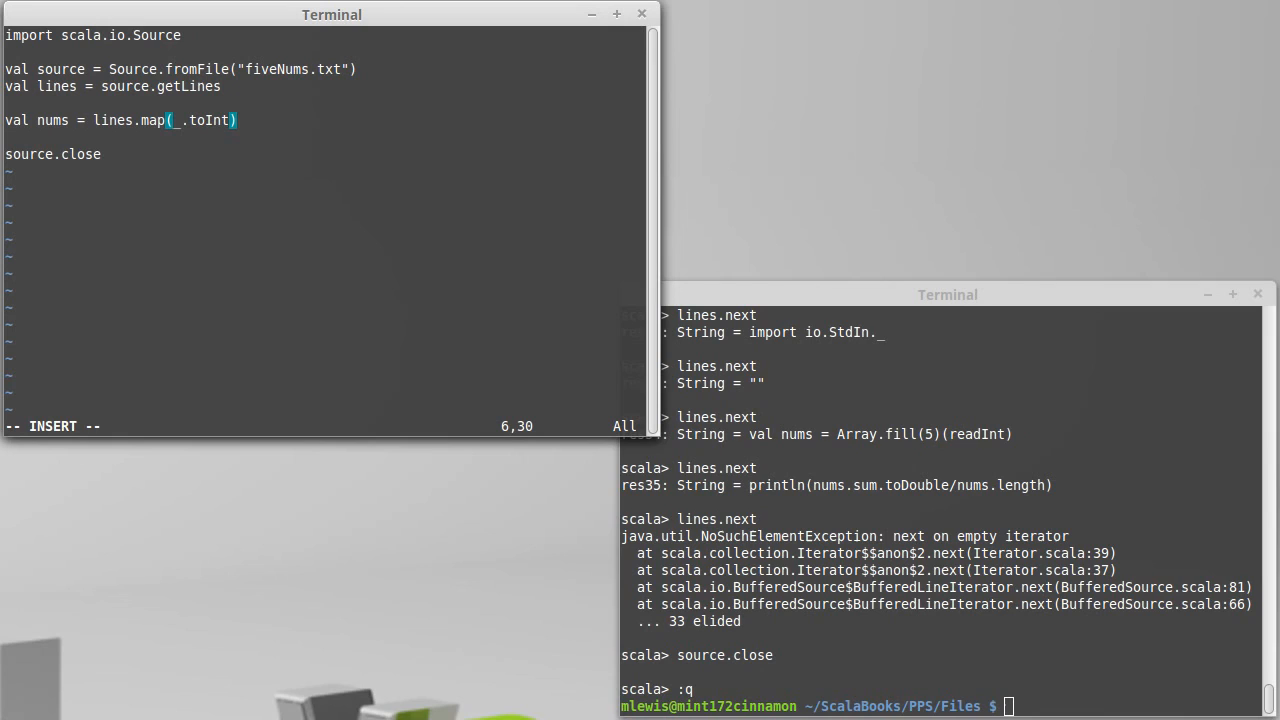
# Add println(nums.sum) to print the sum of the numbers.
pyautogui.write('println(')
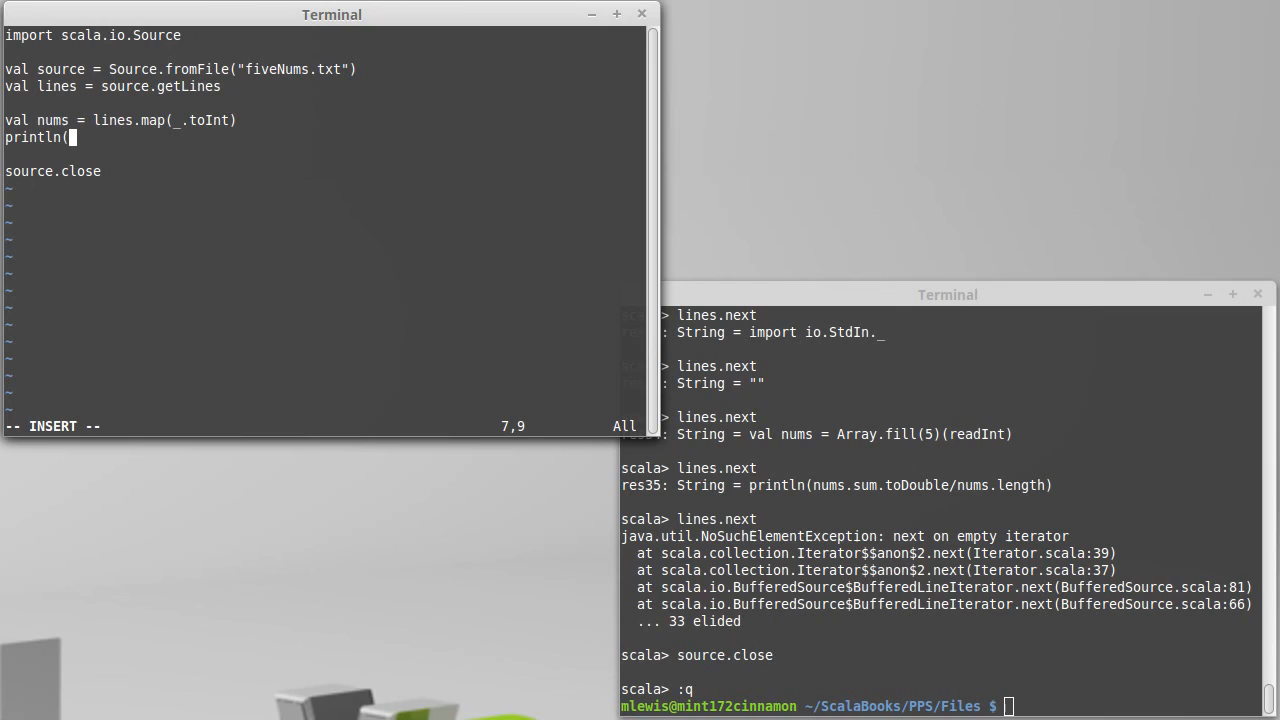
pyautogui.write('nums.sum)')
pyautogui.click(942, 706)
pyautogui.write('scala readNums.scala')
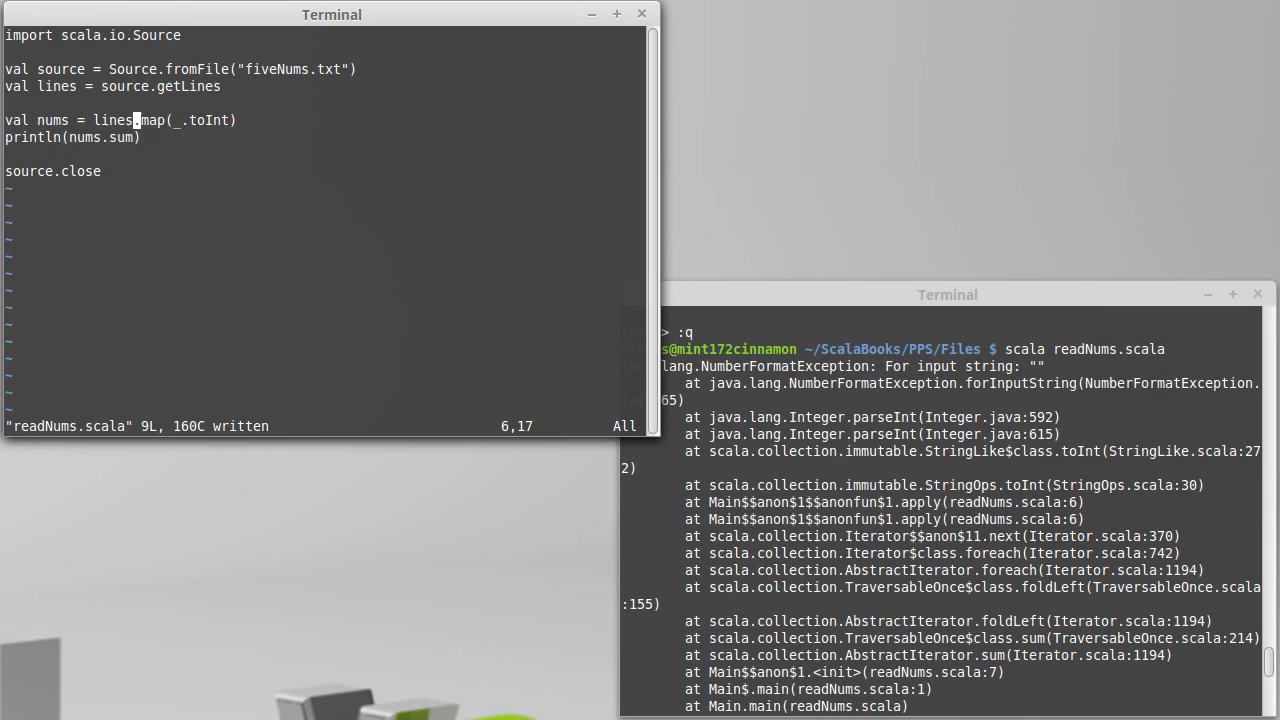
# Insert .filter(_.nonEmpty) before map, rerun to print 225, and append .toArray.
pyautogui.write('.filter(_.nonEmpty).')
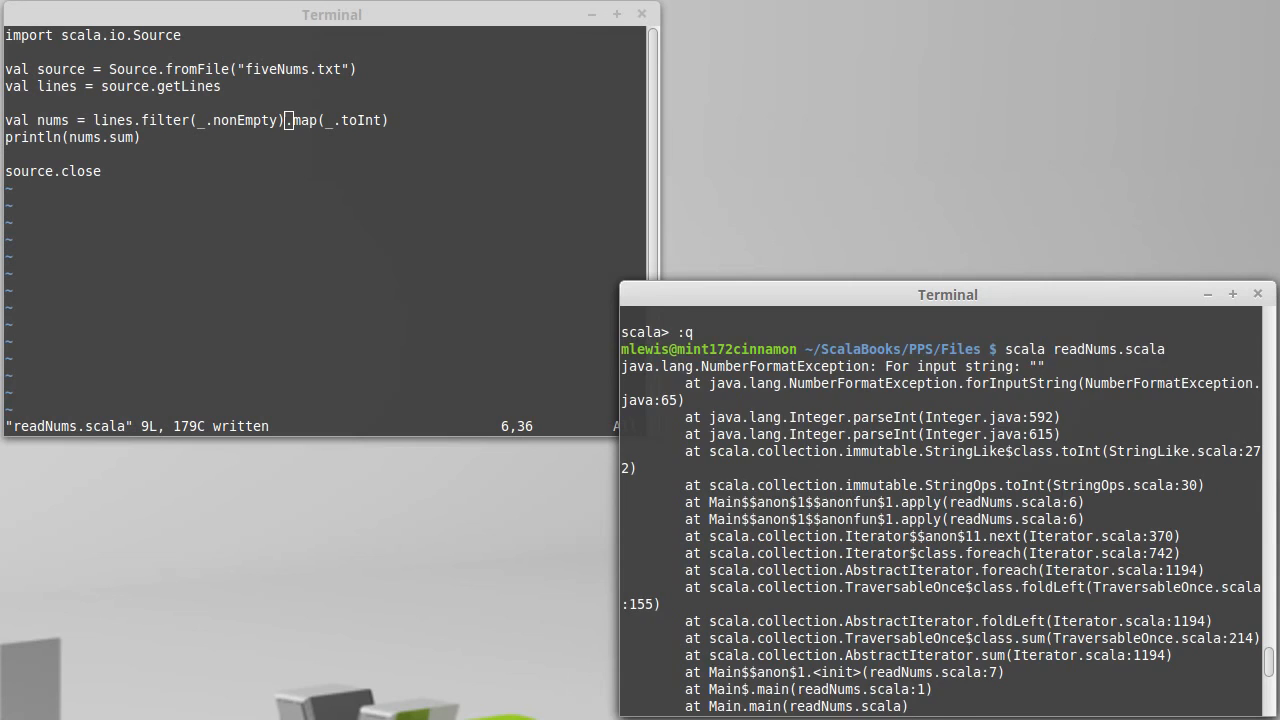
pyautogui.press('Return')
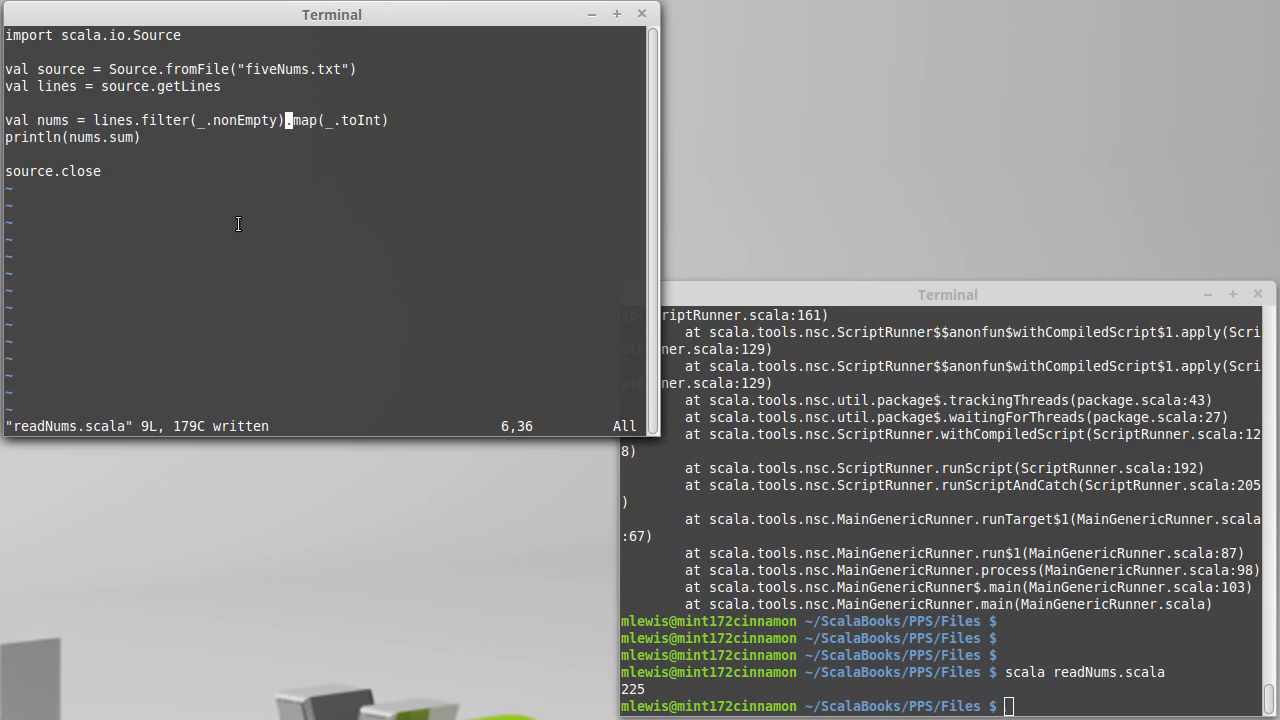
pyautogui.write('.toArray')
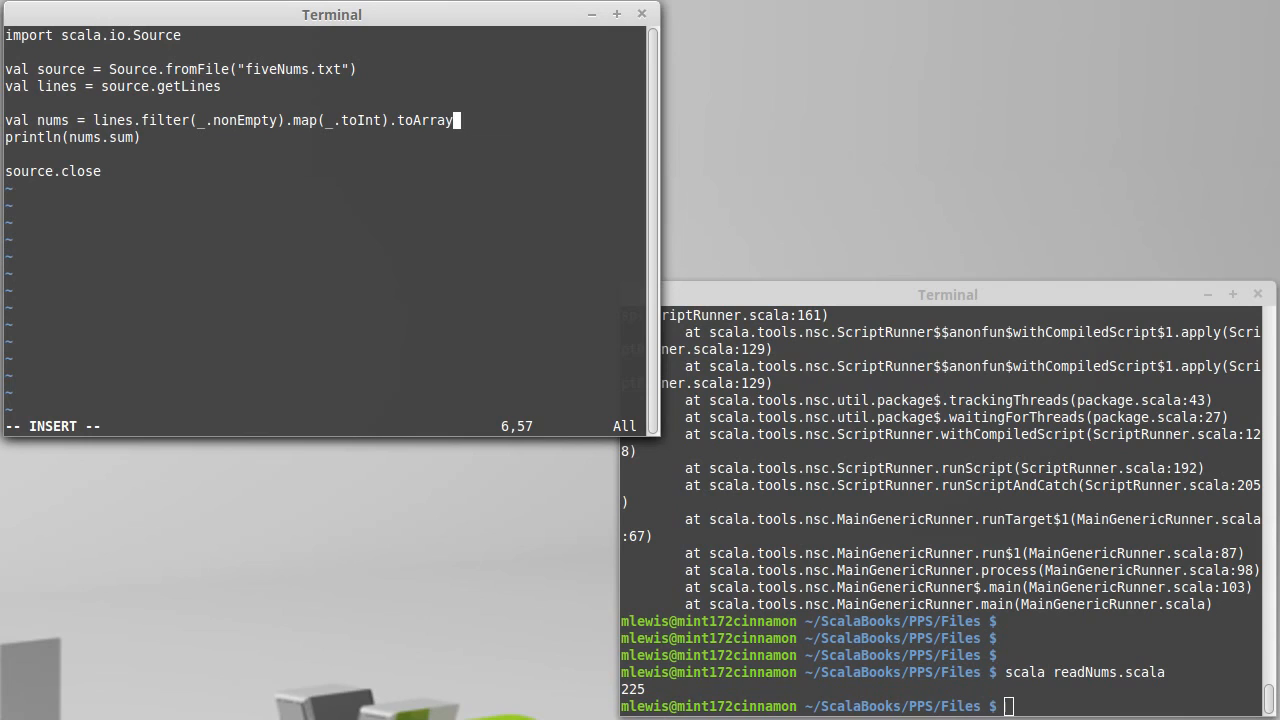